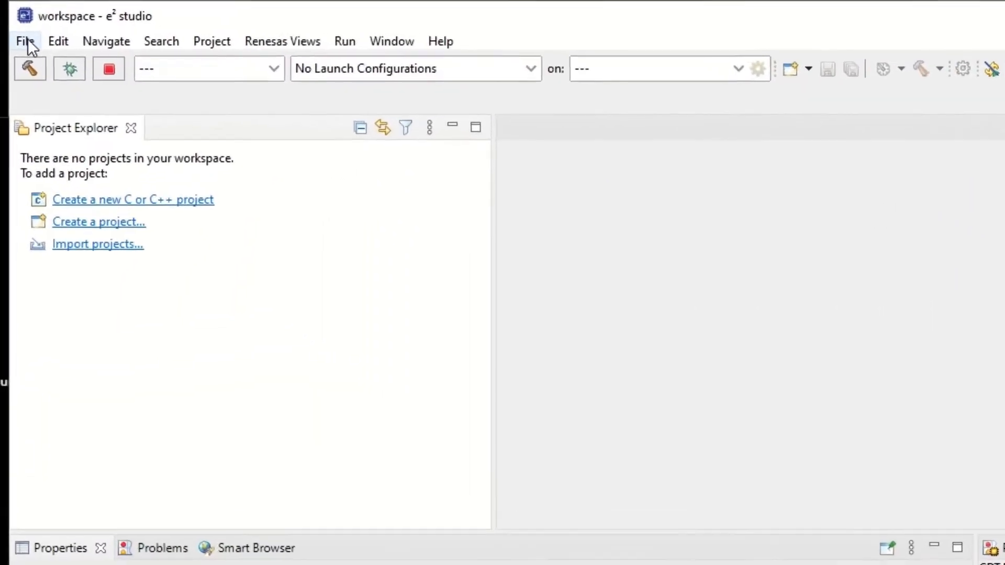
- Start a new Renesas RA C/C++ project named blinky_timer in the default workspace
left_click(24, 41)
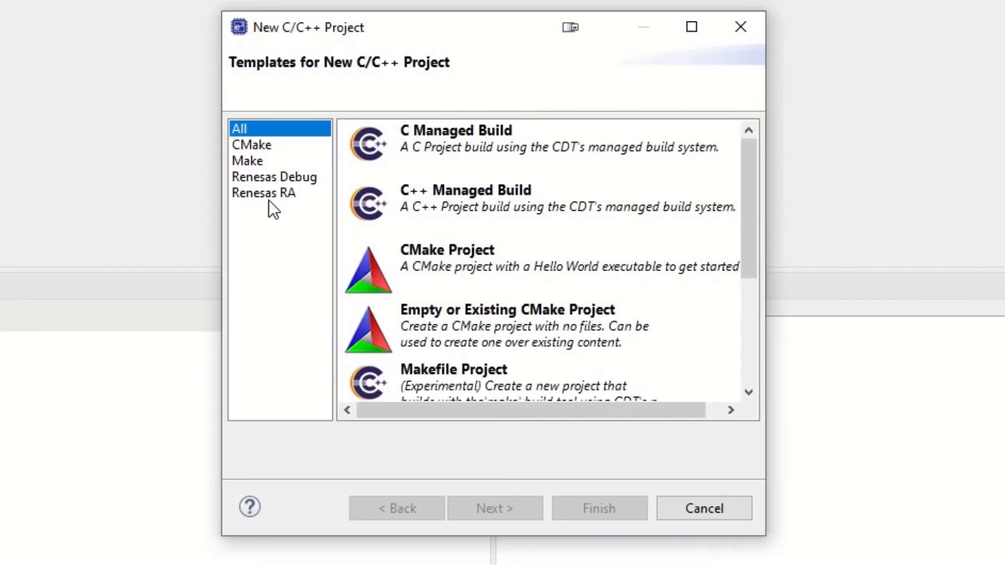
left_click(263, 193)
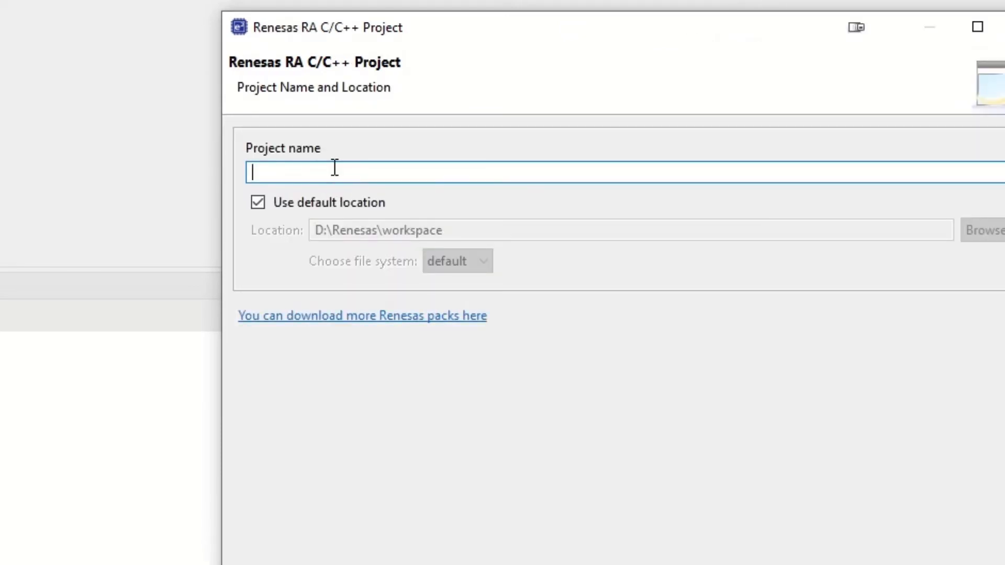
type("blinky_timer")
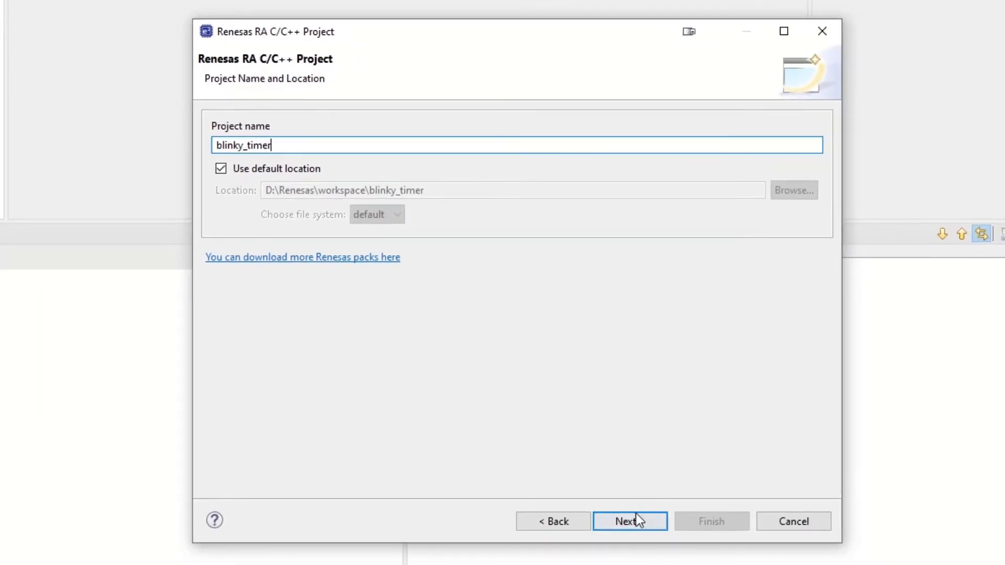
- Choose a Custom User Board with device R7FA2L1AB2DFP
left_click(629, 521)
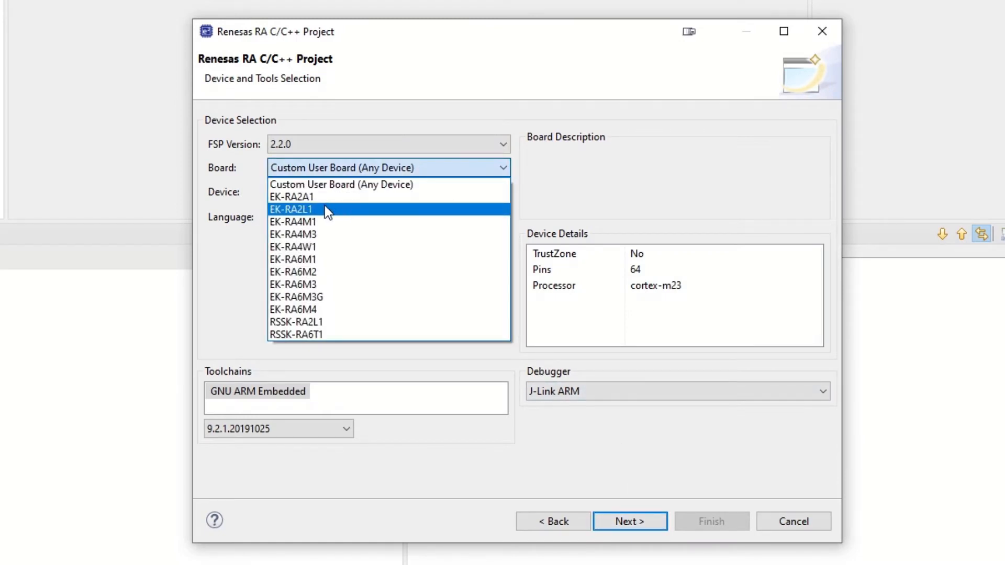
left_click(292, 209)
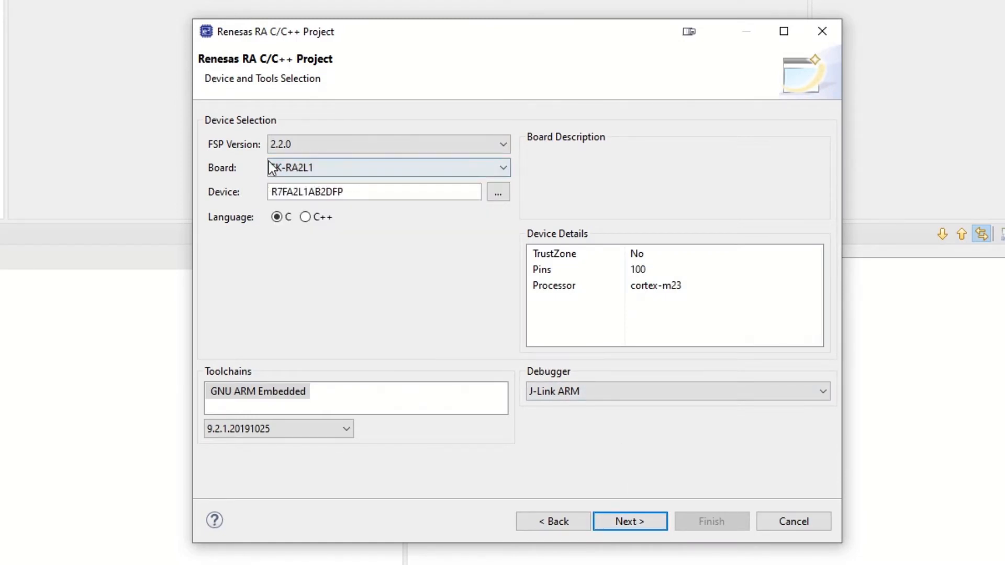
left_click(387, 167)
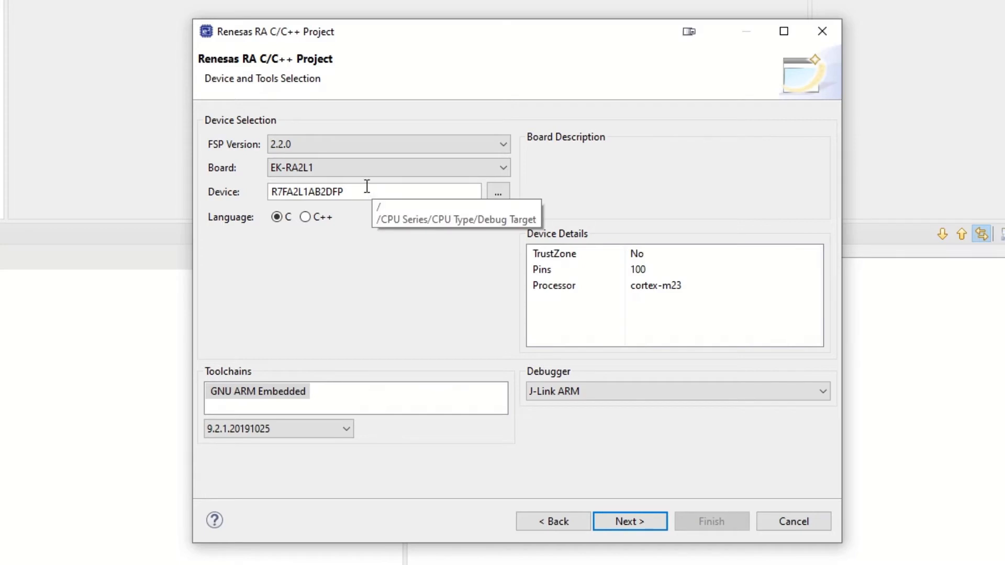
left_click(389, 167)
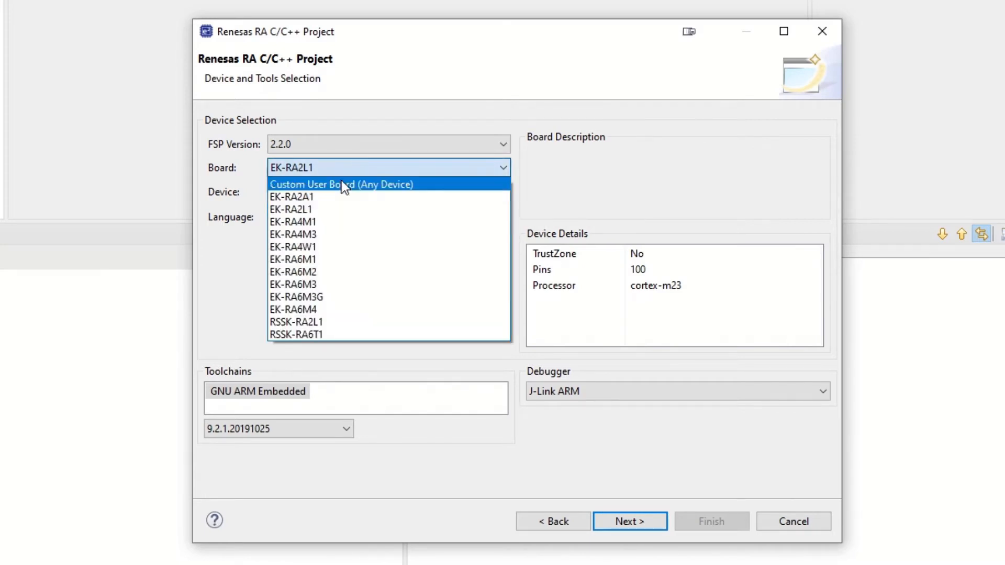
left_click(341, 184)
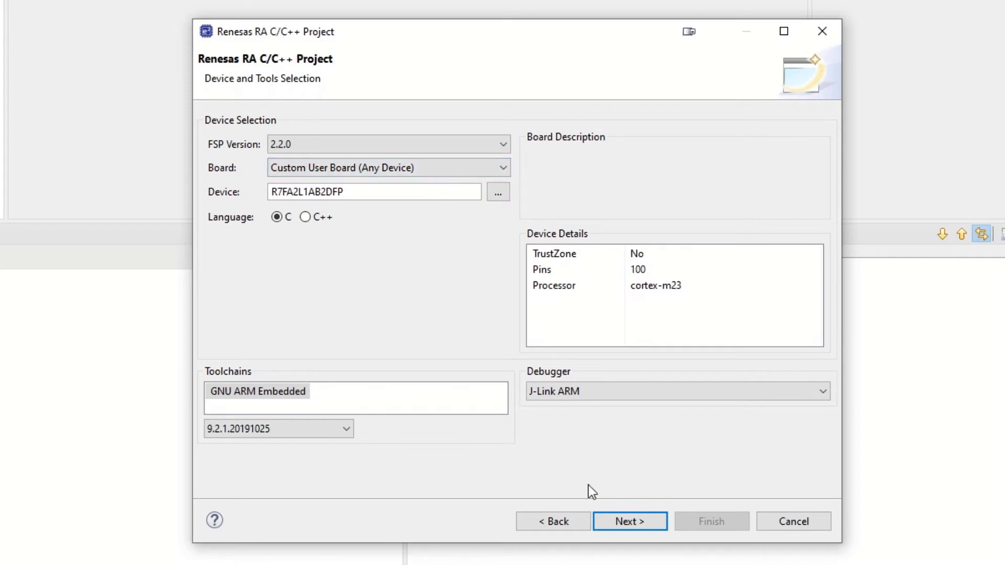
- Finish as an executable with no RTOS using the Bare Metal - Minimal template
left_click(629, 522)
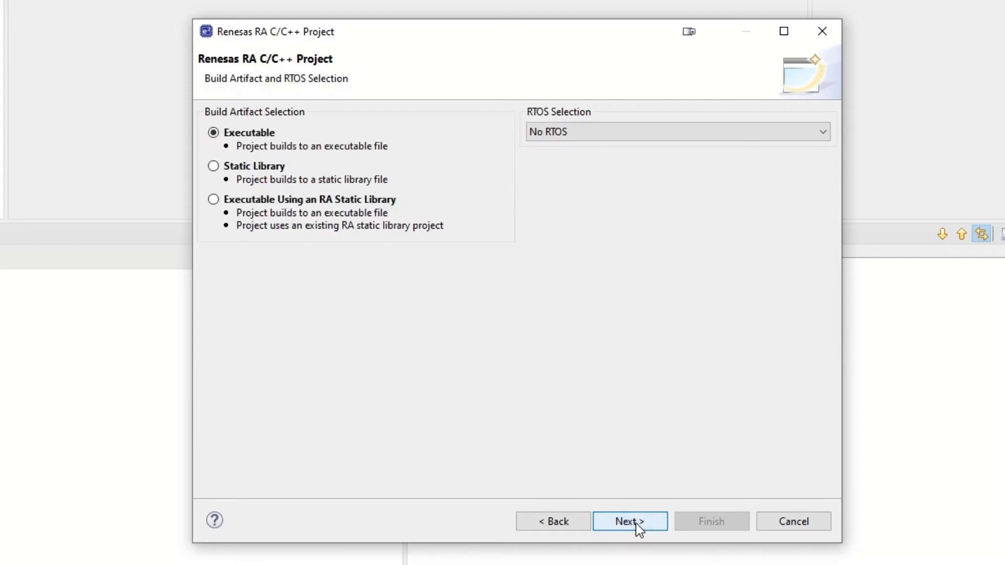
left_click(629, 521)
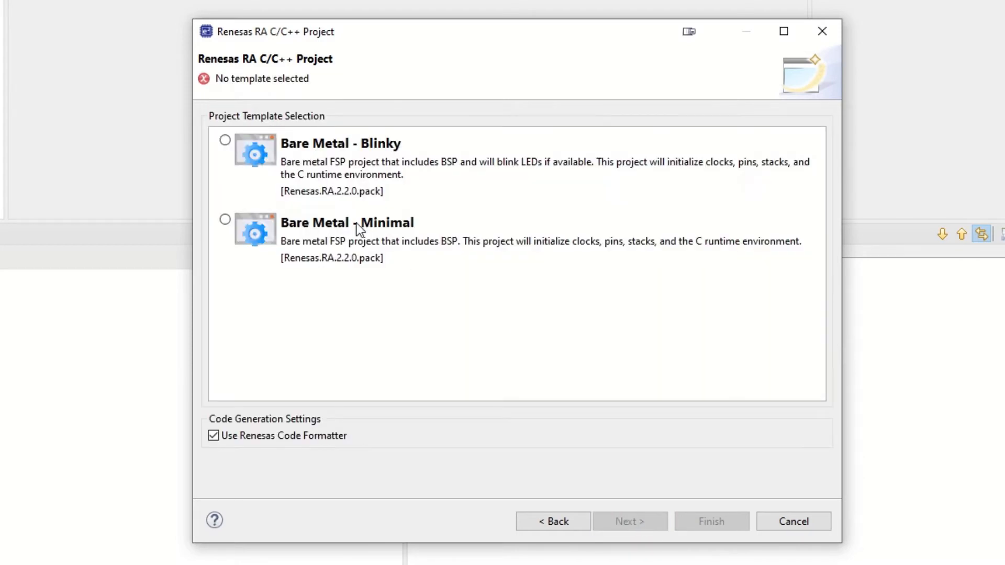
left_click(225, 219)
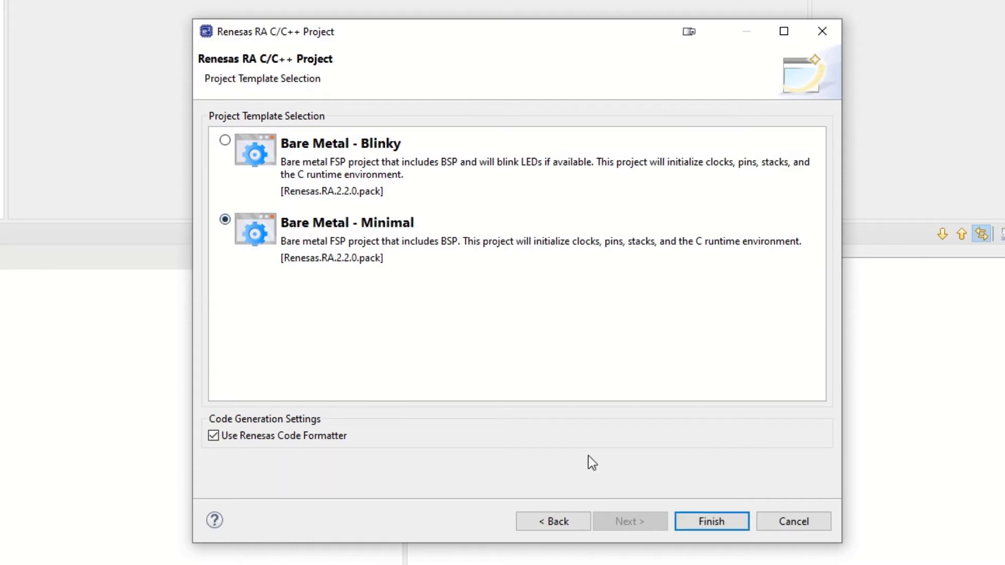
left_click(711, 521)
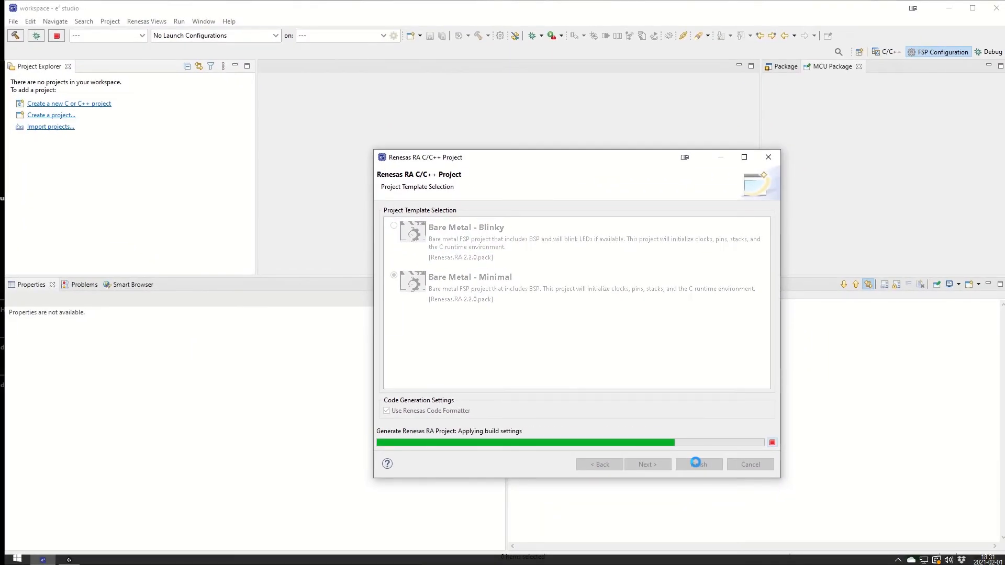
- Bring the blinky_timer FSP Configuration summary to the front after generation
left_click(698, 464)
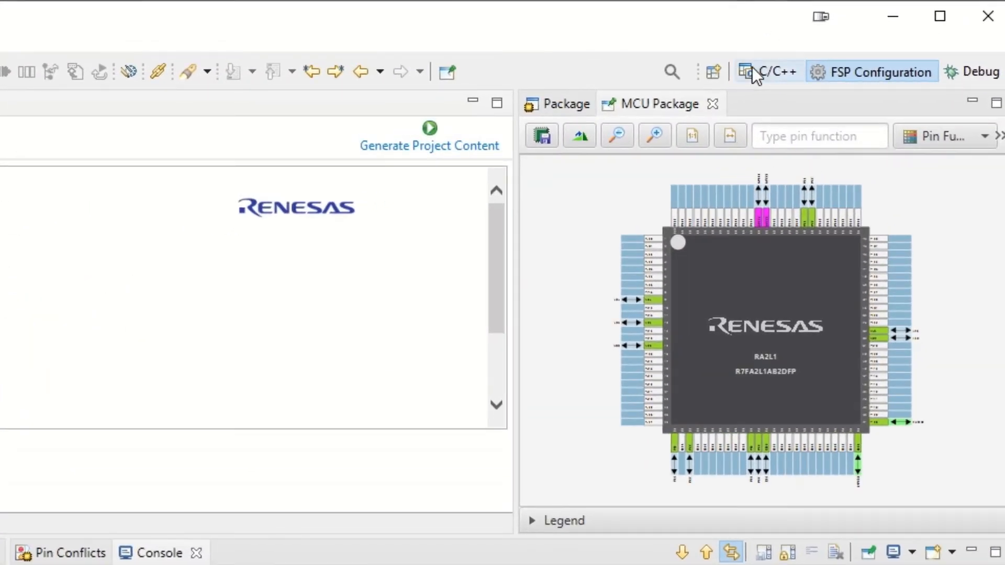
mouse_move(807, 84)
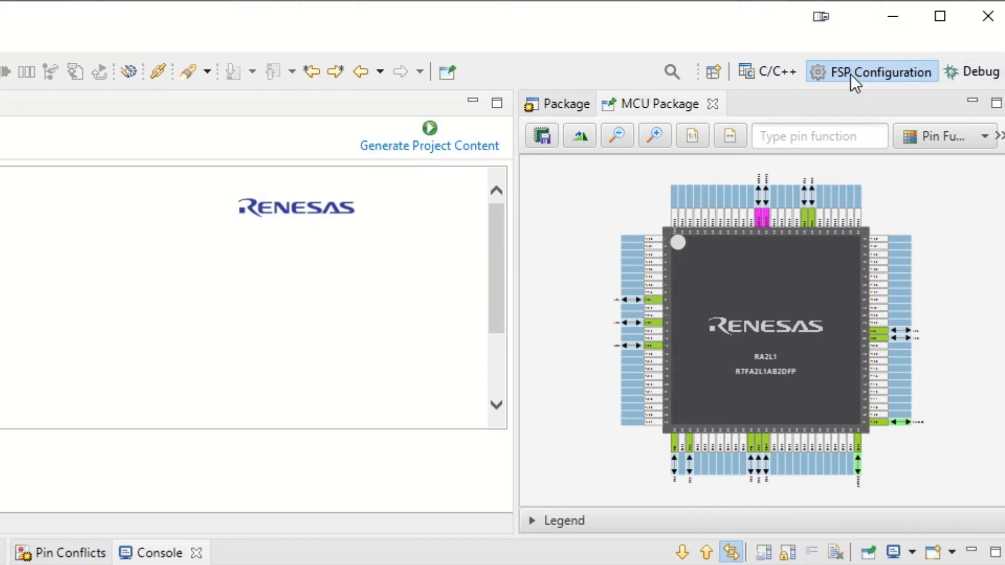
mouse_move(862, 72)
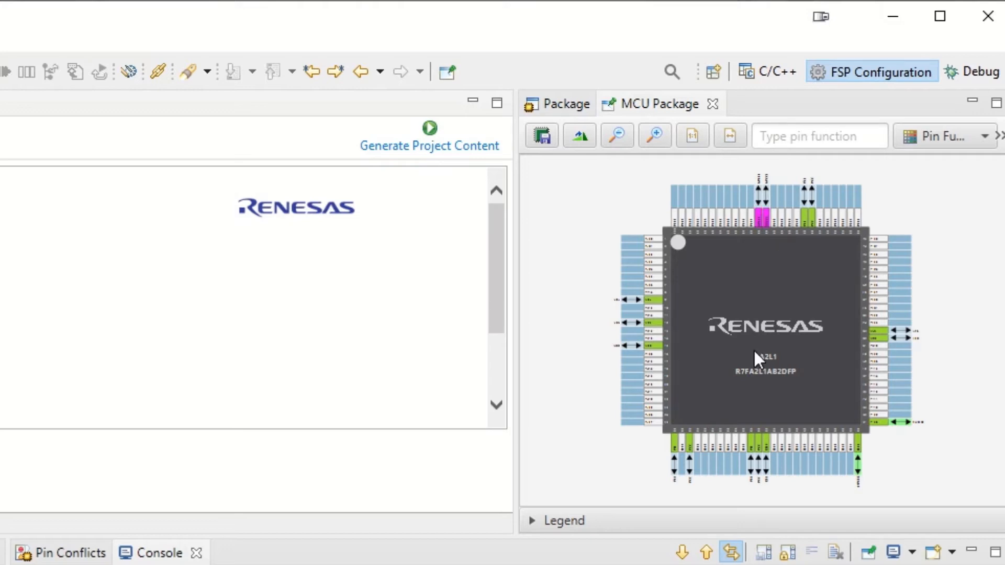
mouse_move(749, 335)
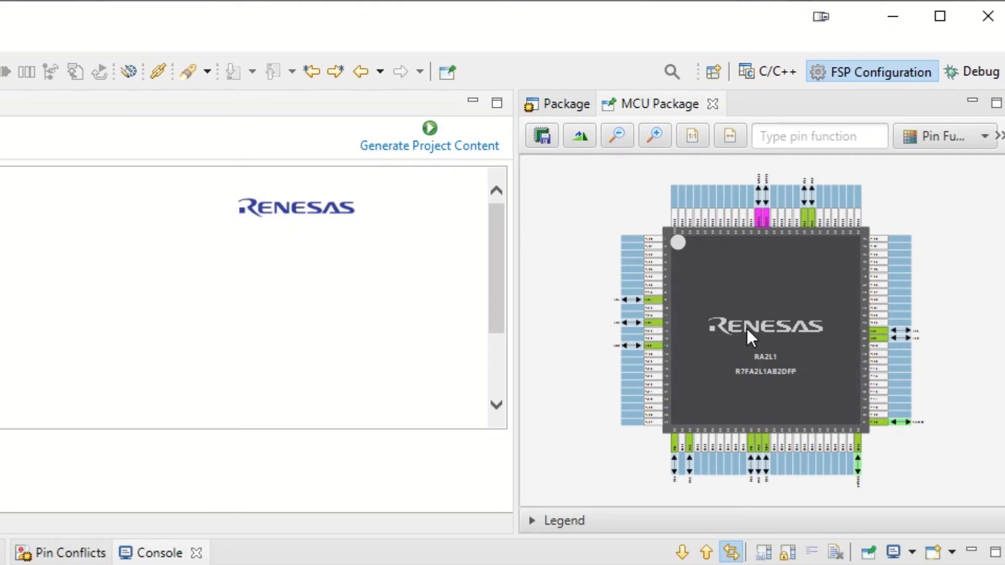
mouse_move(749, 333)
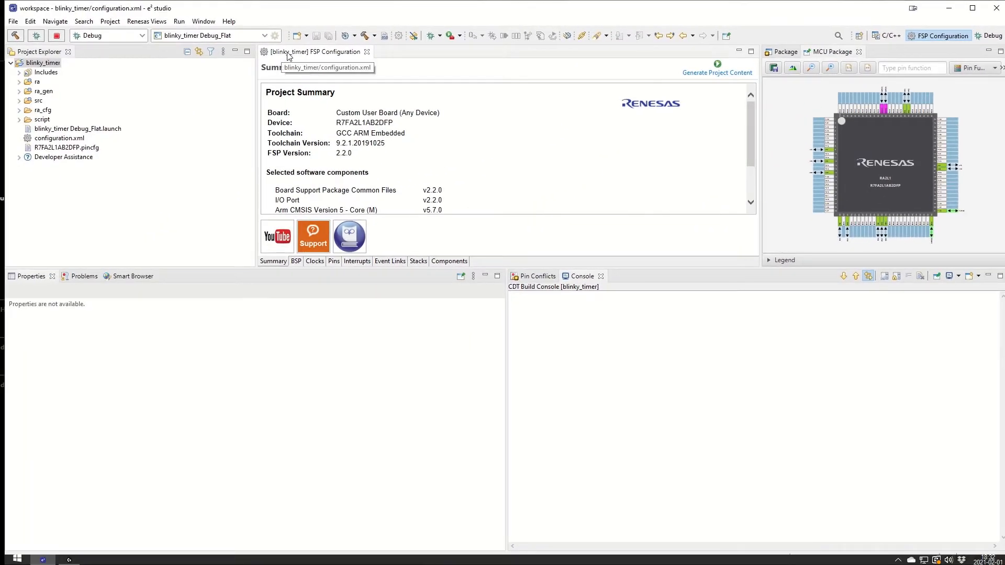
mouse_move(314, 54)
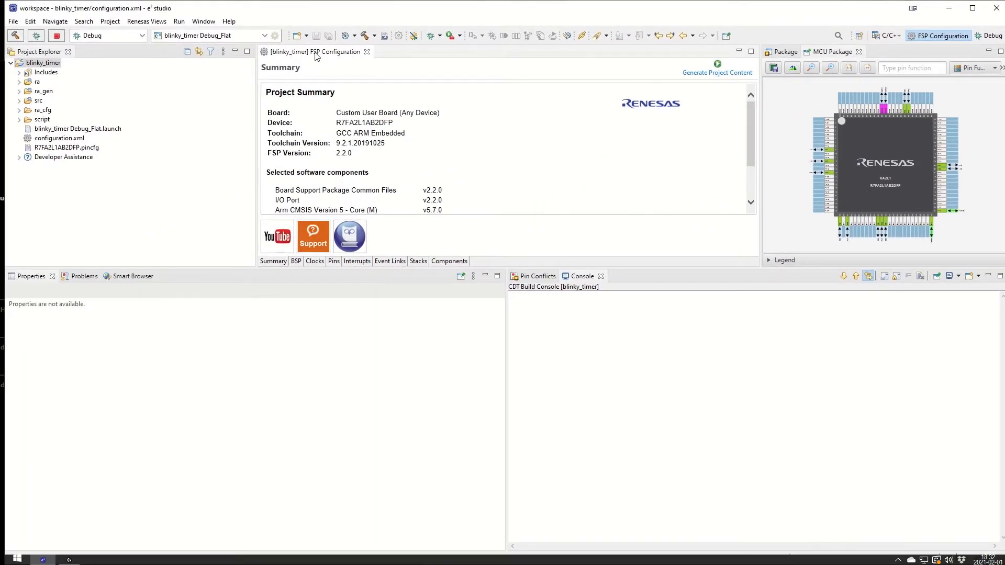
left_click(77, 127)
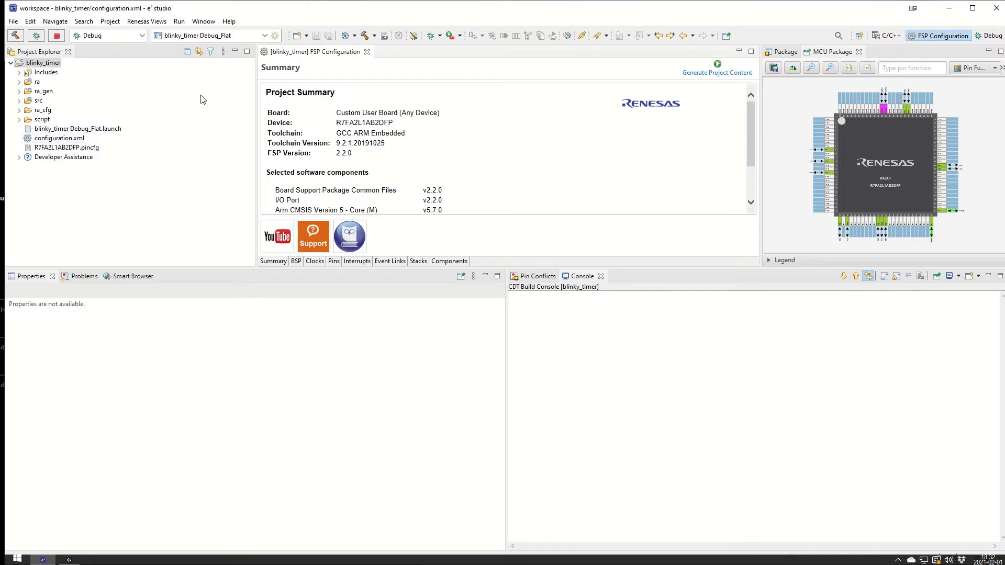
mouse_move(288, 52)
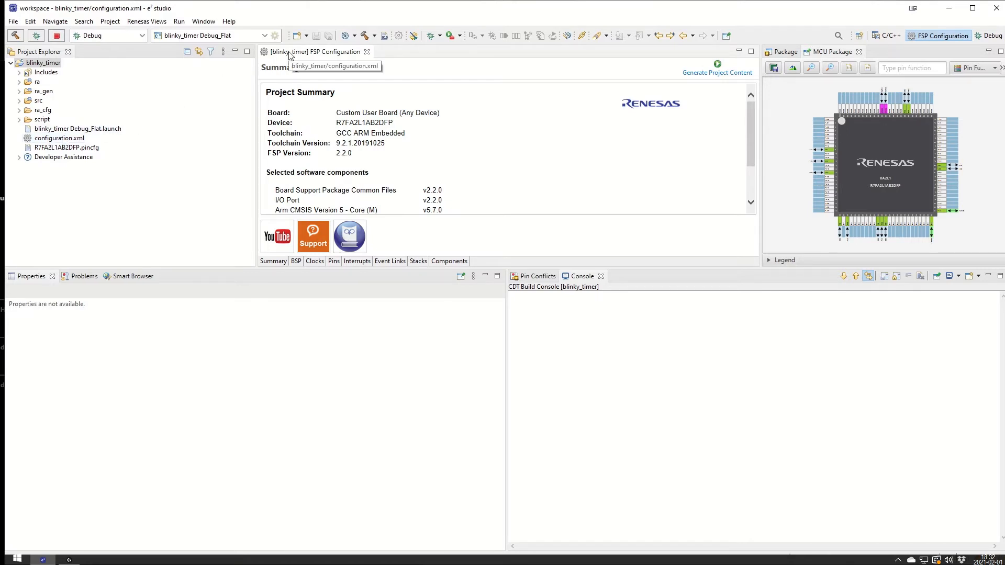
mouse_move(310, 56)
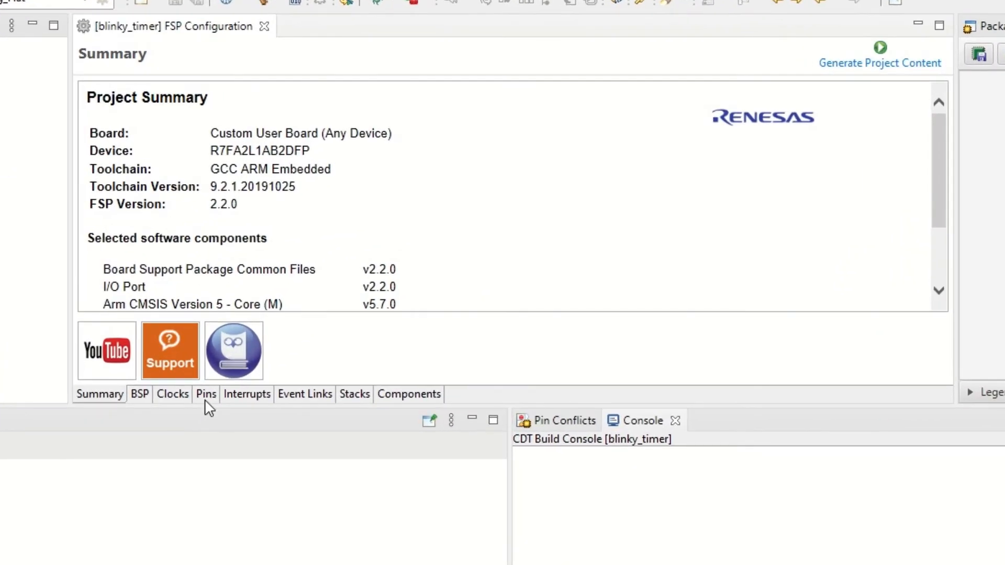
- Select pin P503 under port P5 in the pin configuration
left_click(206, 395)
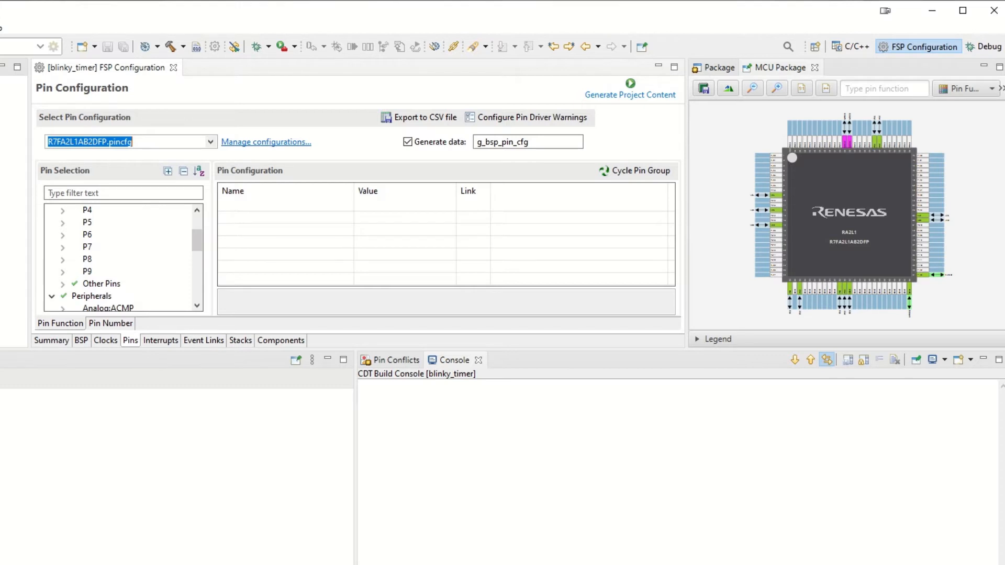
left_click(87, 222)
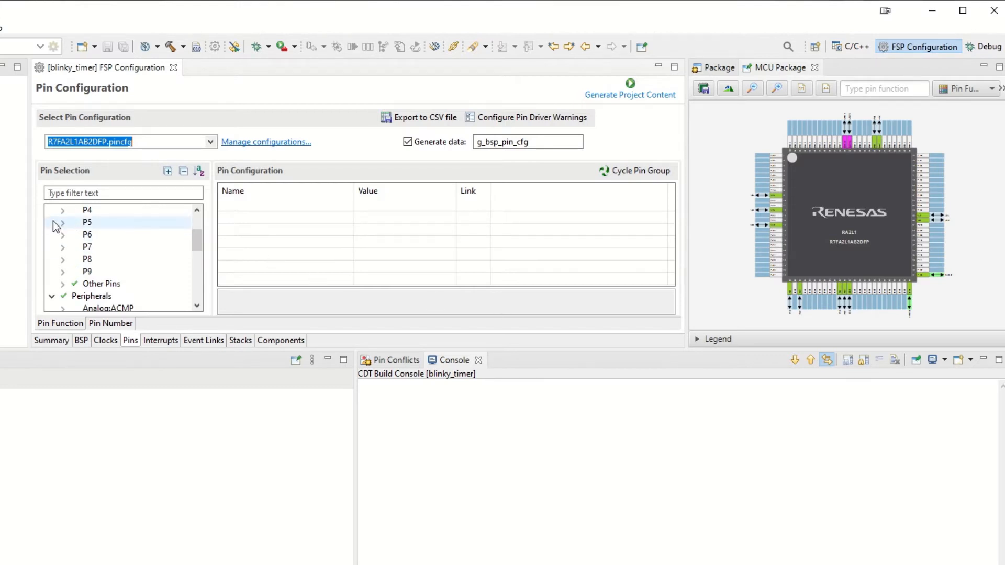
mouse_move(92, 226)
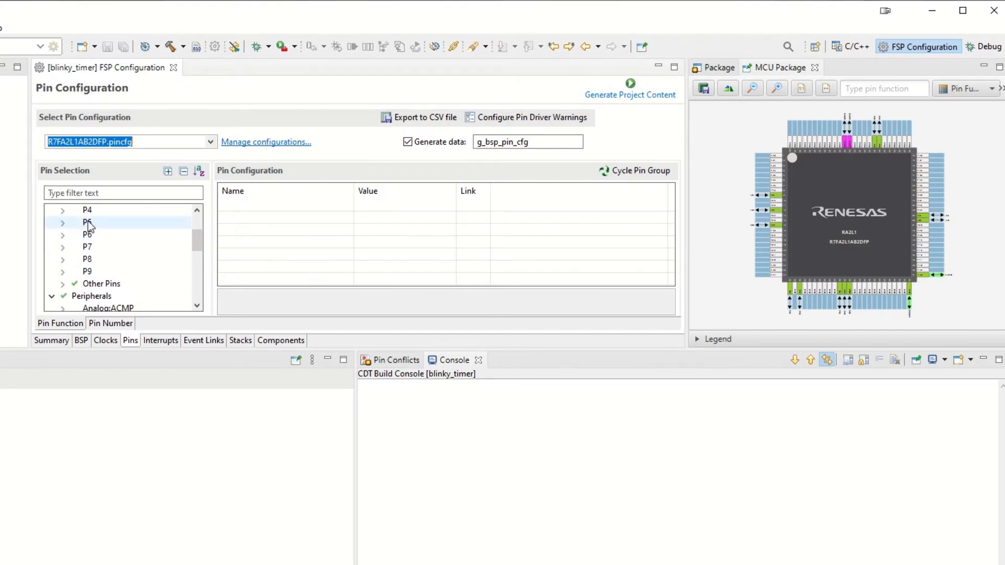
left_click(87, 222)
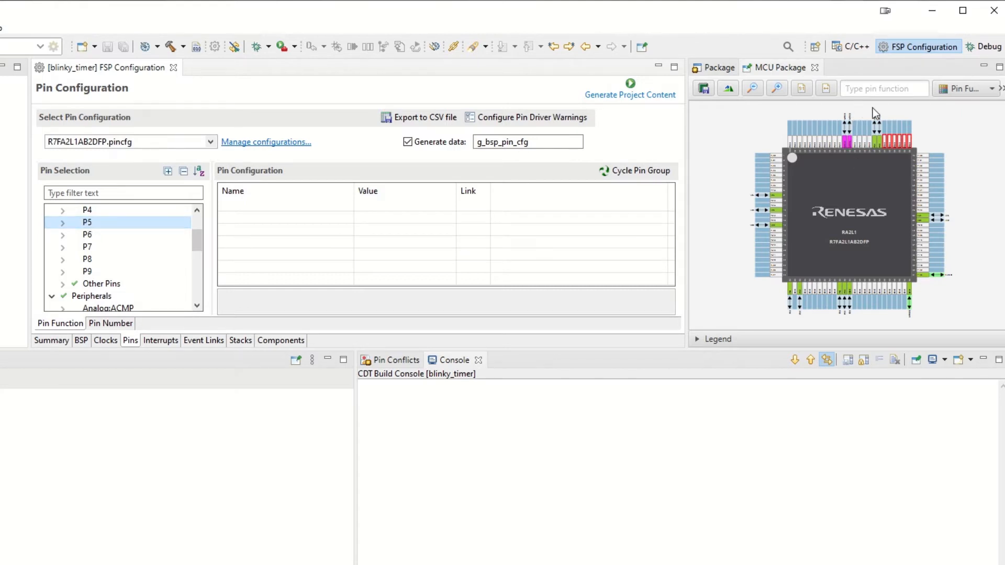
mouse_move(879, 154)
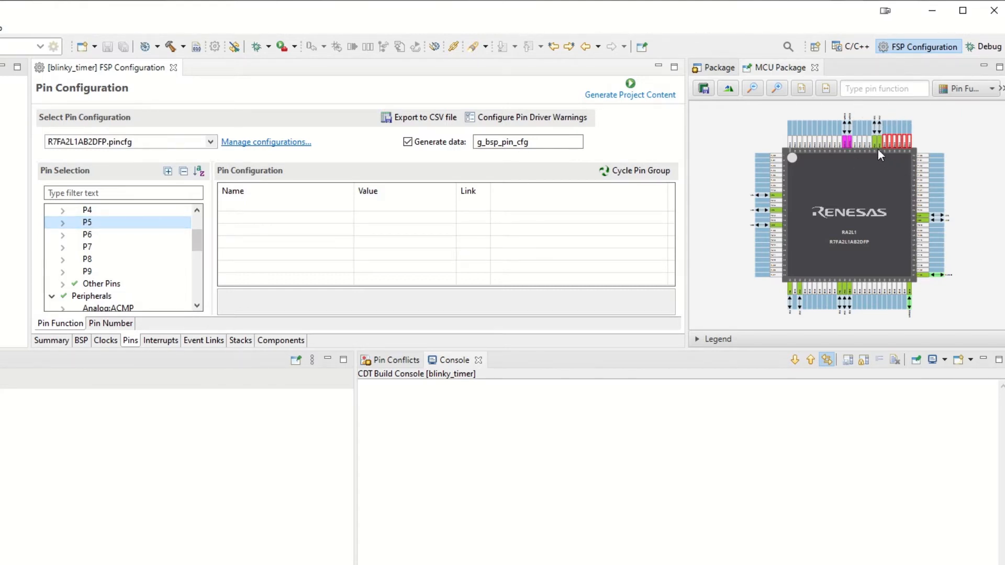
mouse_move(888, 163)
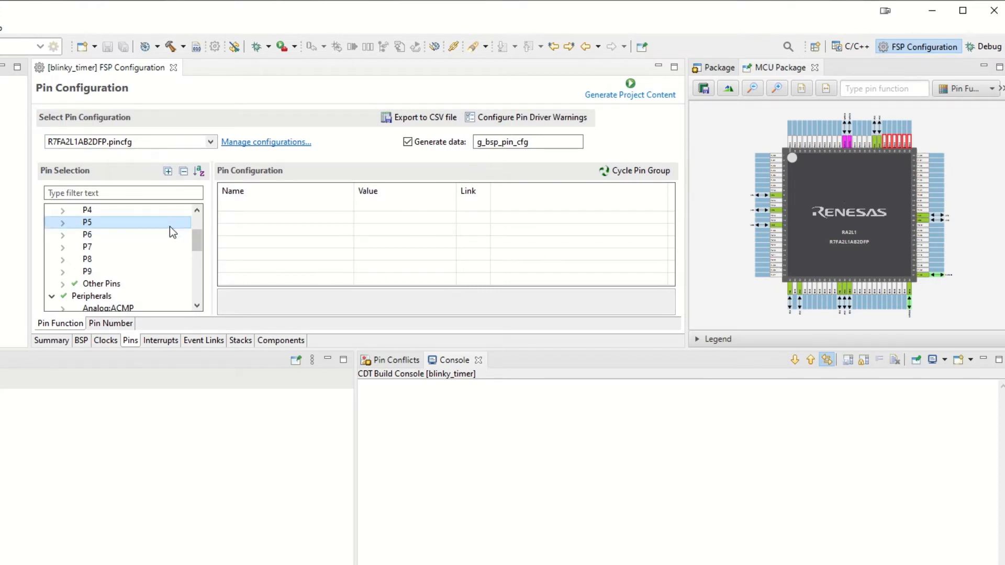
left_click(62, 221)
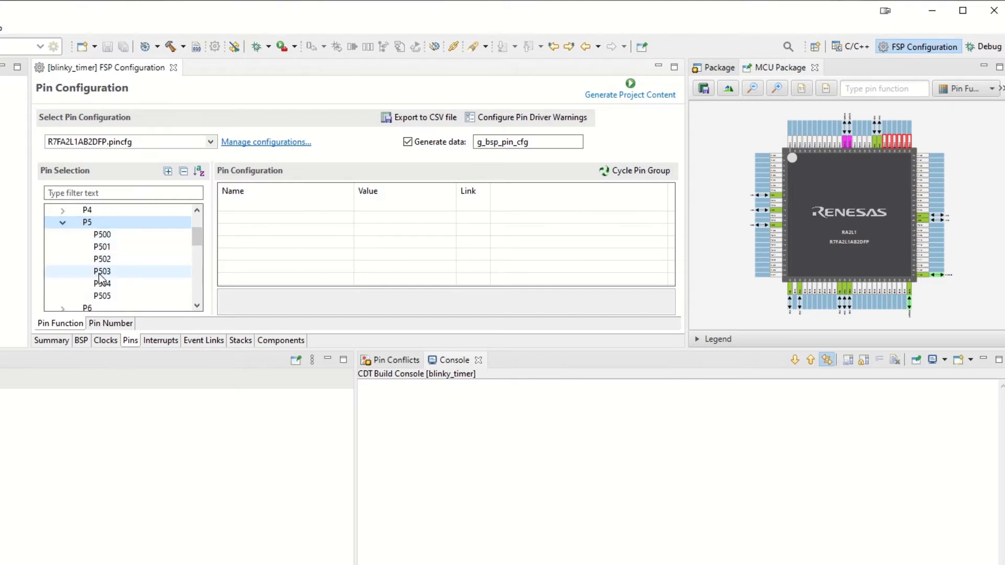
left_click(101, 271)
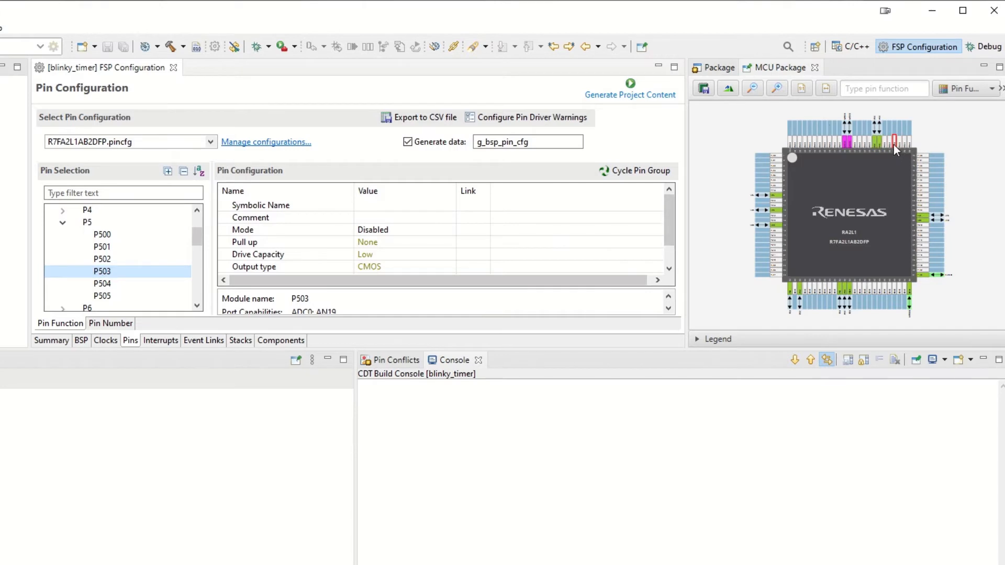
- Name P503 LED1 and set it to Output mode (Initial Low)
left_click(404, 204)
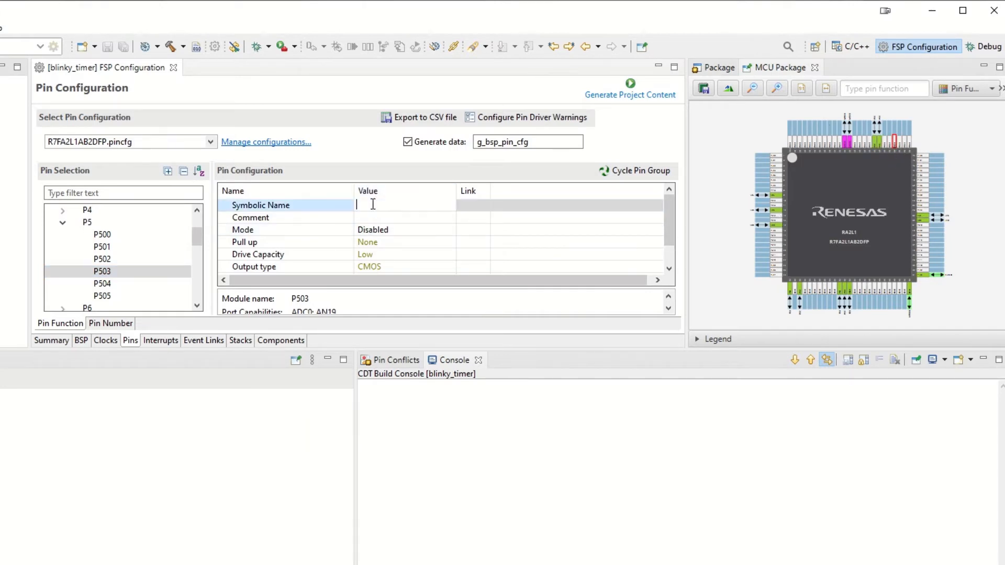
type("L")
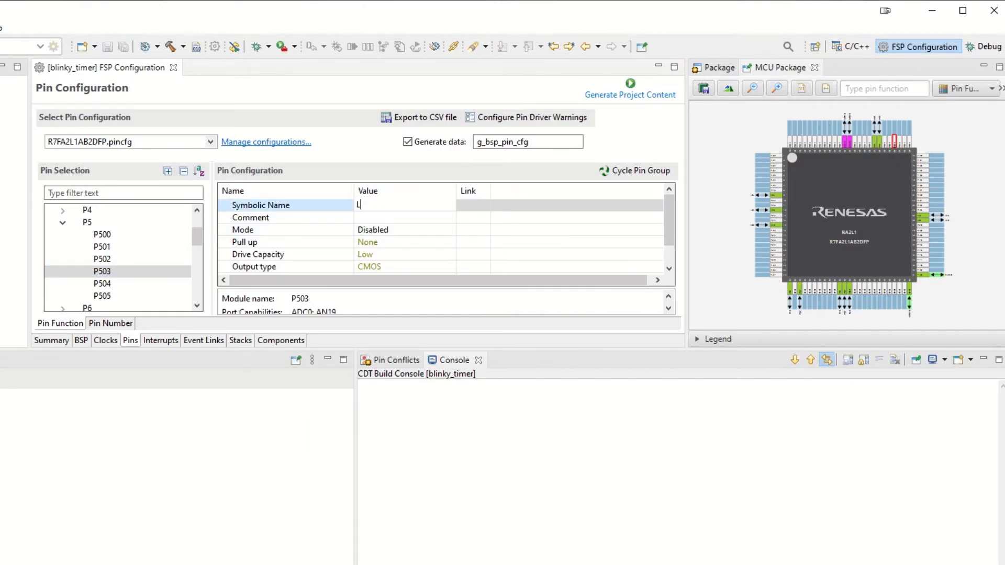
type("ED1")
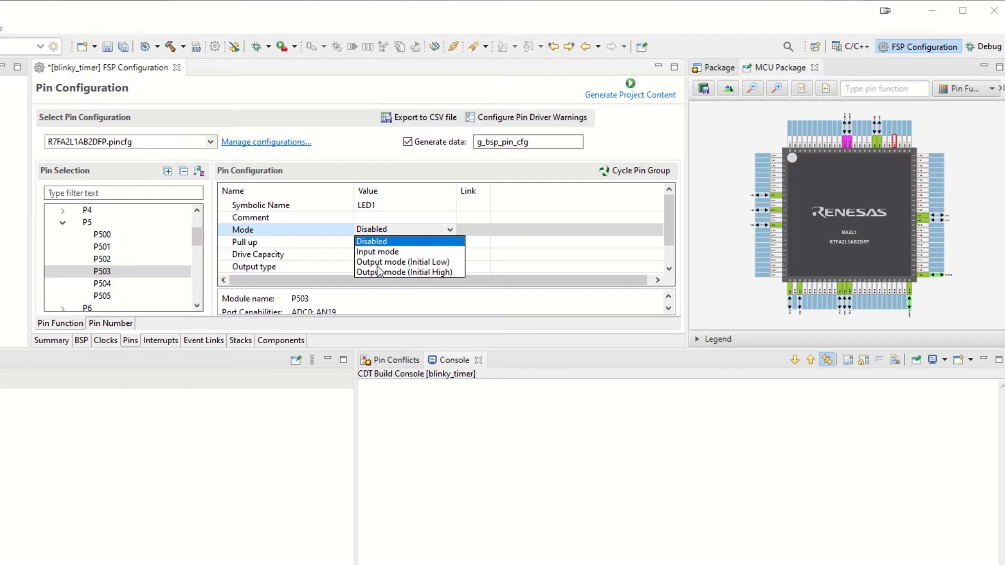
left_click(404, 262)
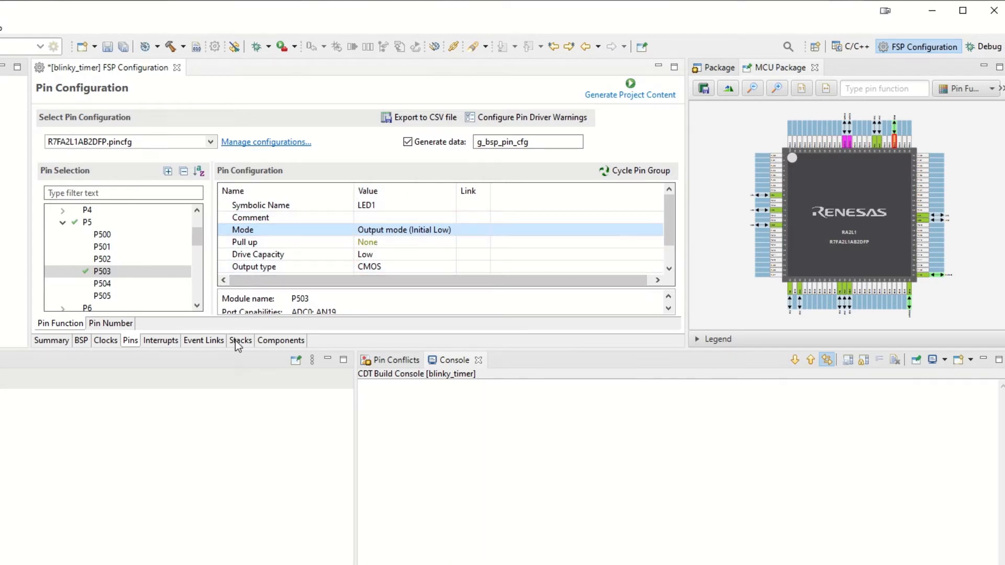
- Add a Timer Driver on r_gpt (g_timer0) as a new HAL/Common stack
left_click(241, 340)
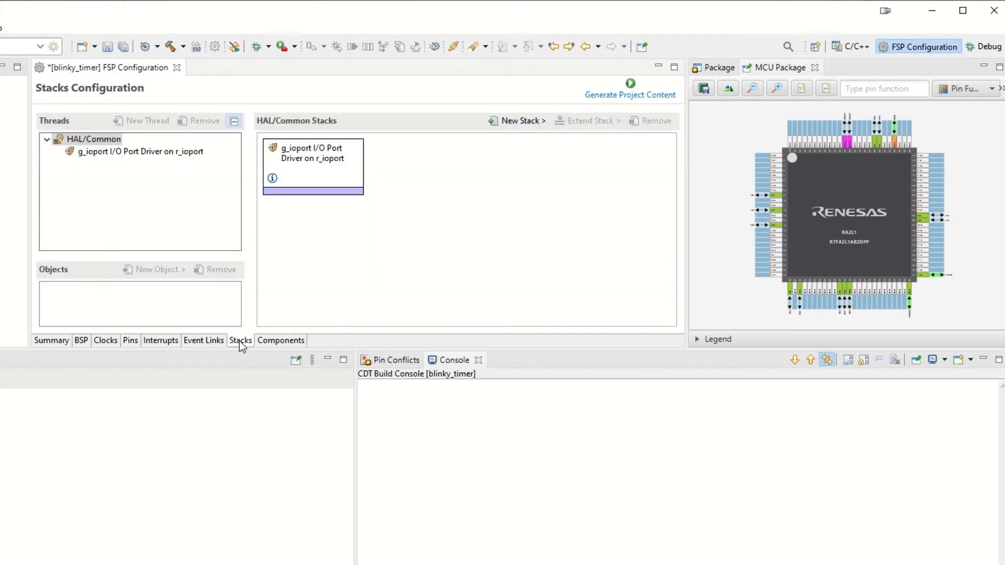
mouse_move(518, 120)
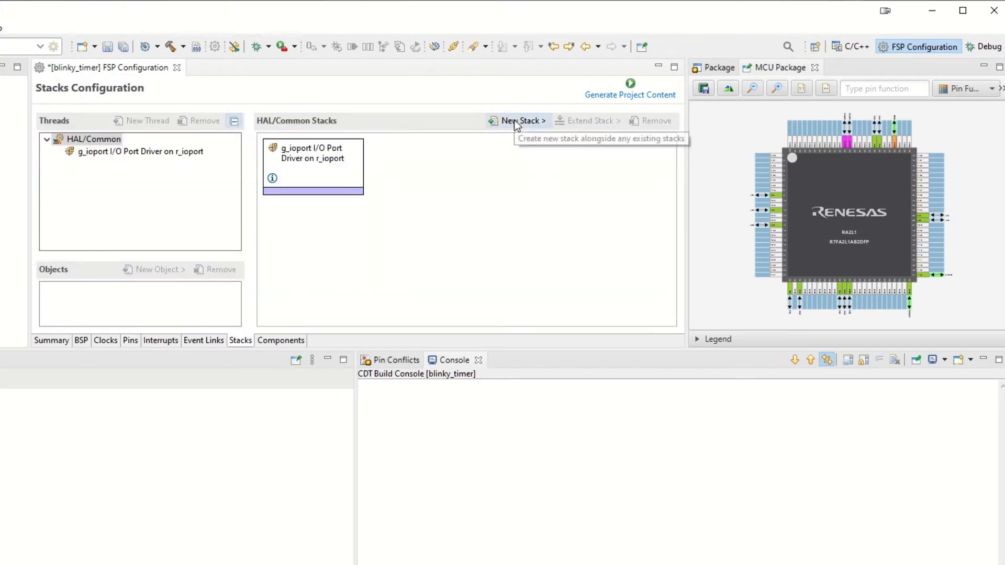
left_click(520, 120)
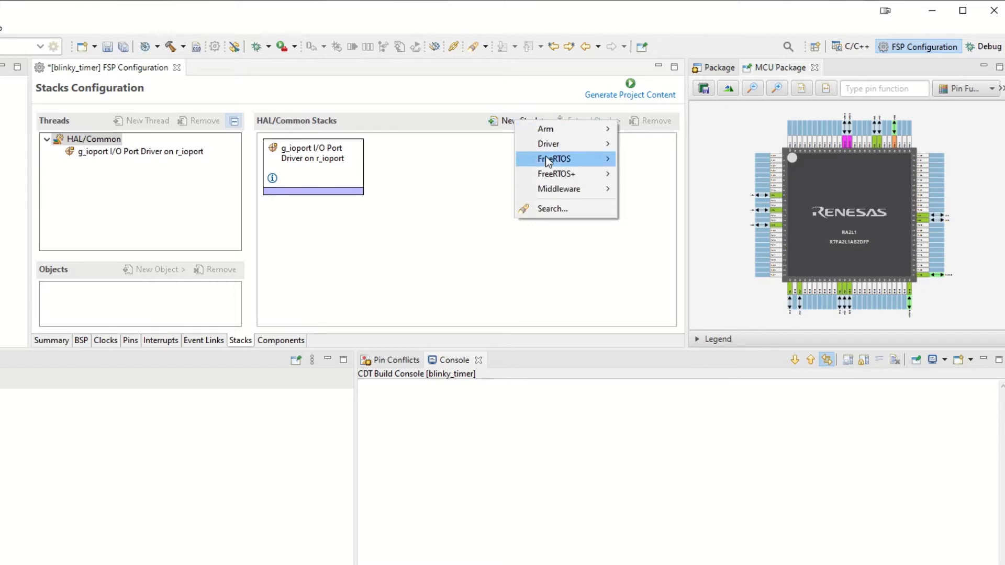
mouse_move(548, 144)
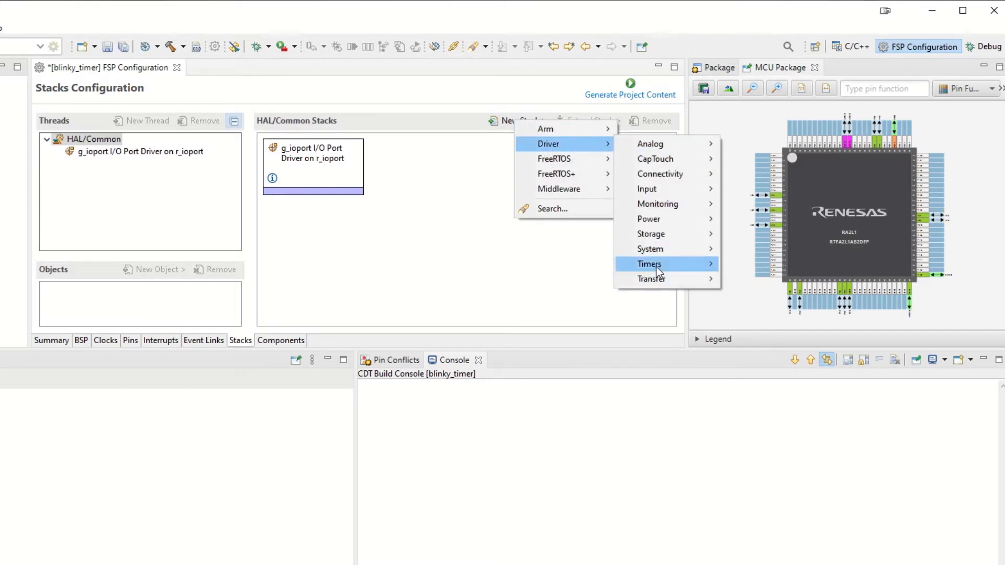
mouse_move(649, 263)
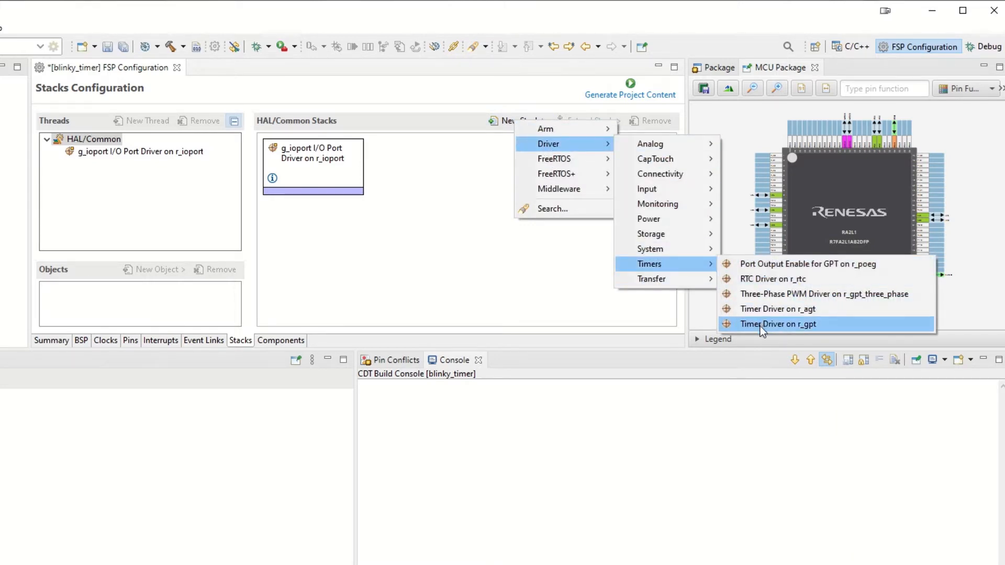
mouse_move(798, 329)
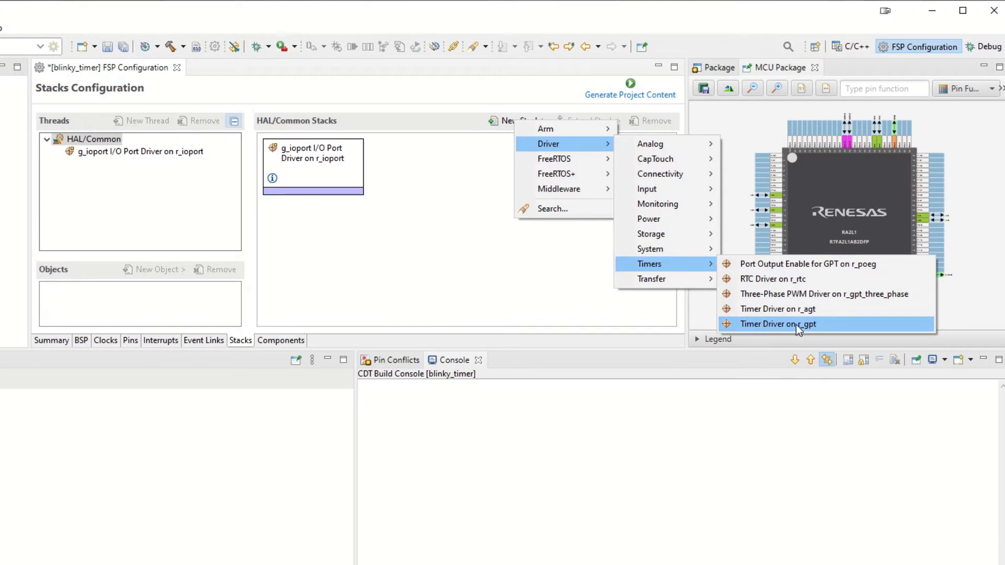
left_click(778, 323)
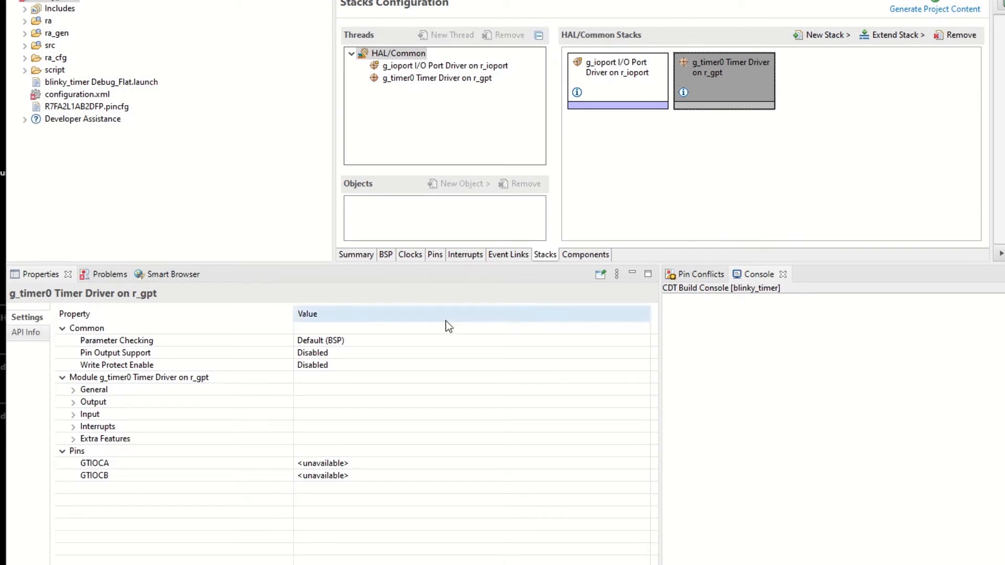
- Set g_timer0's period unit in its general settings
left_click(94, 389)
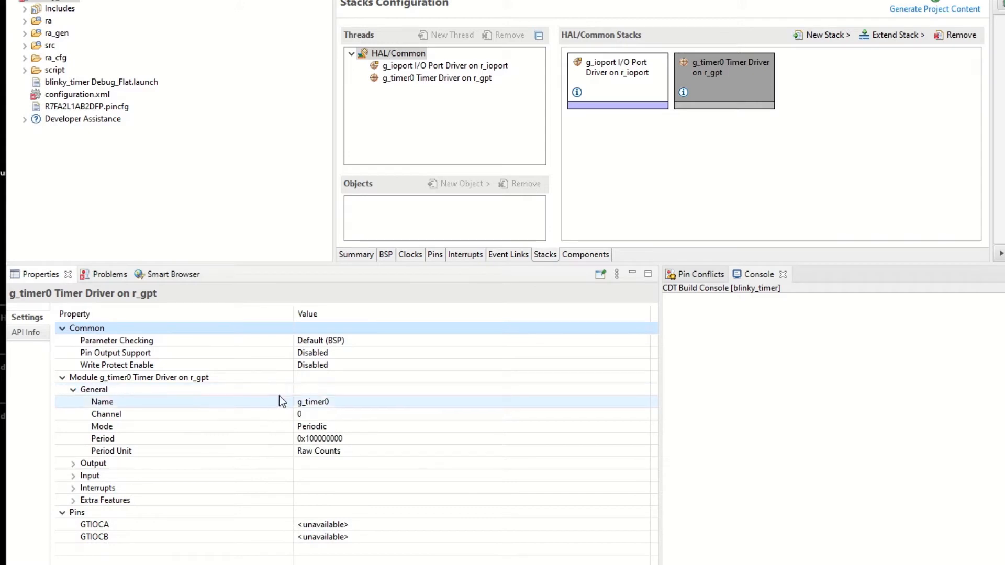
mouse_move(299, 402)
type("1")
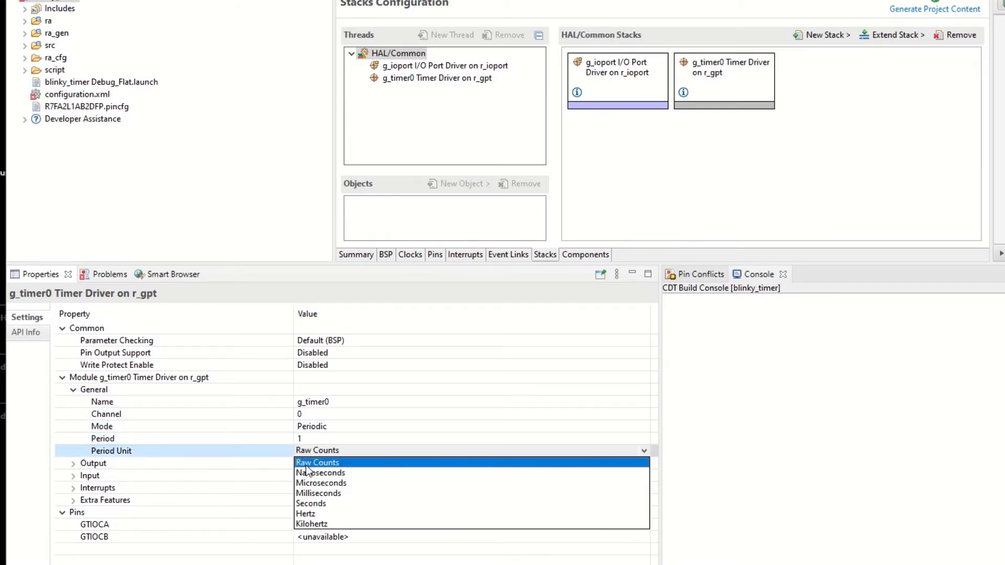
left_click(306, 513)
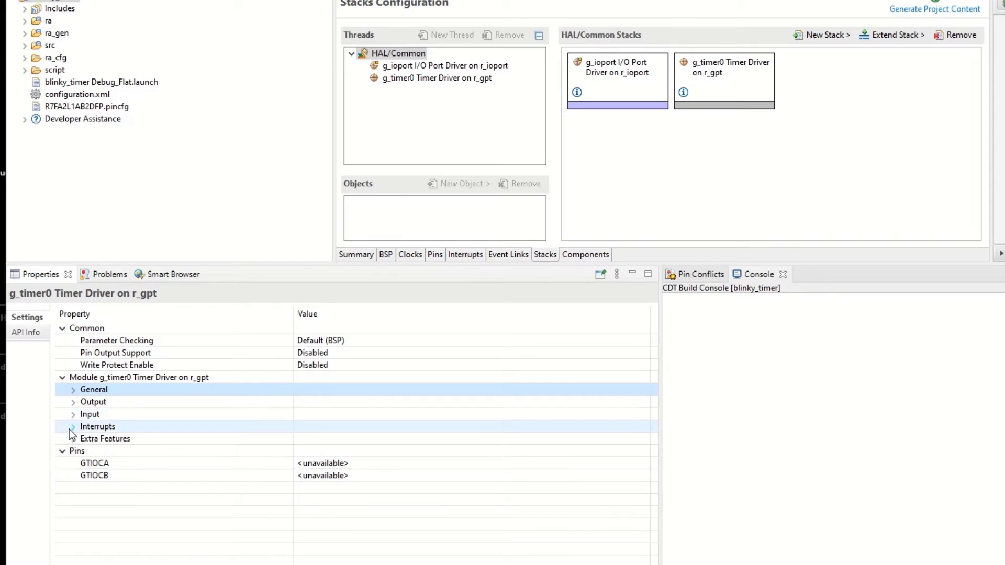
- Set the interrupt callback to timer_callback with overflow Priority 2
left_click(74, 426)
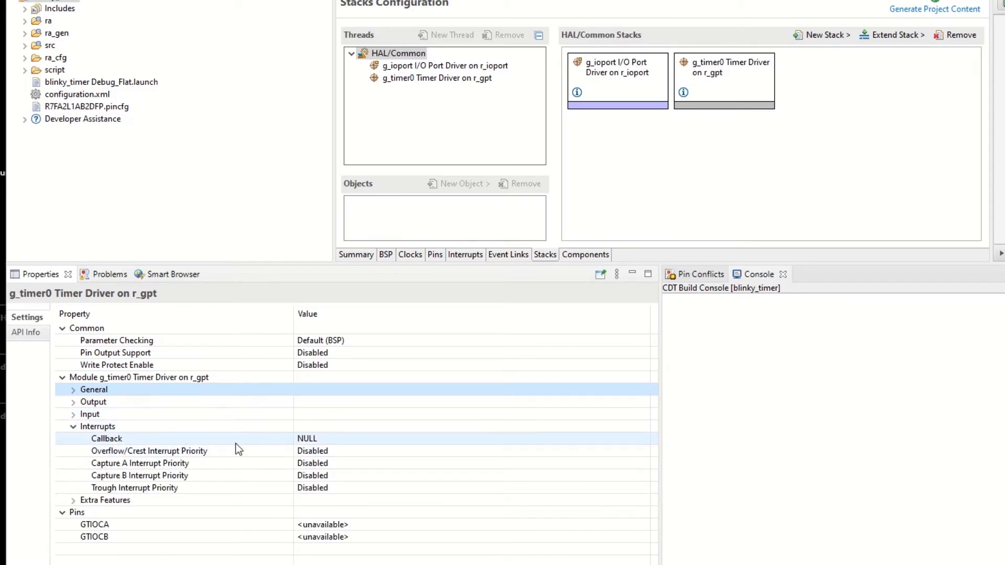
double_click(307, 439)
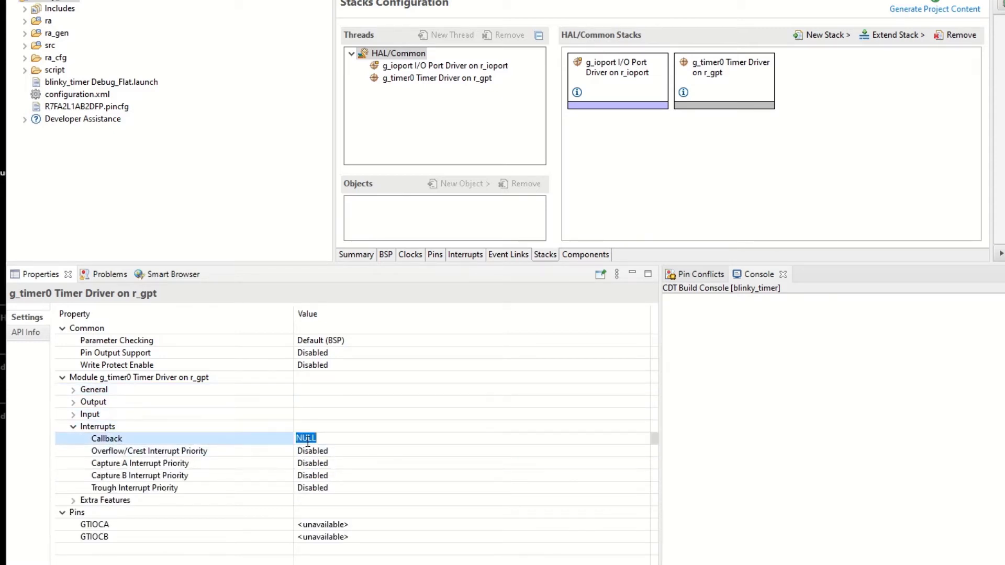
type("t")
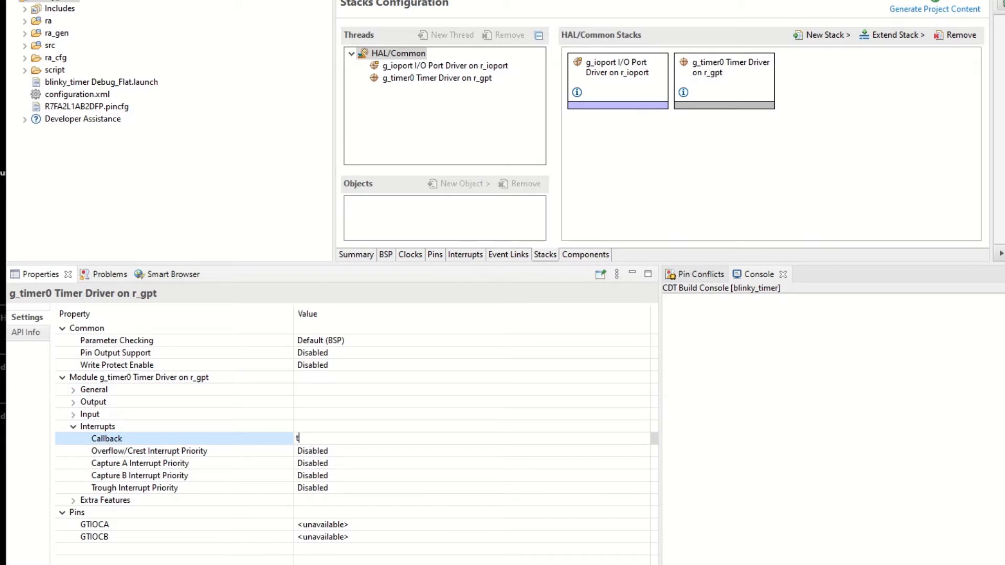
type("imer_callback")
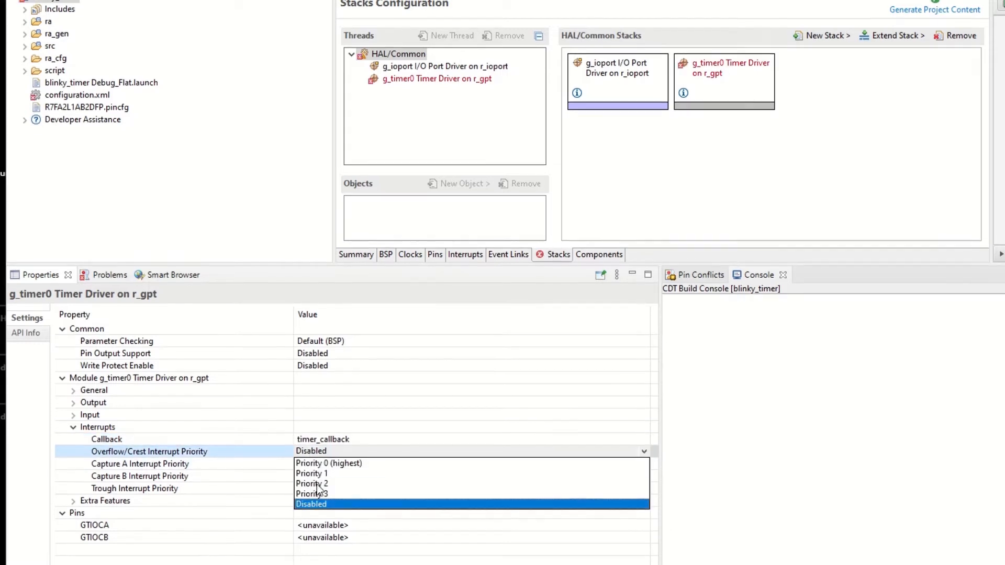
left_click(311, 484)
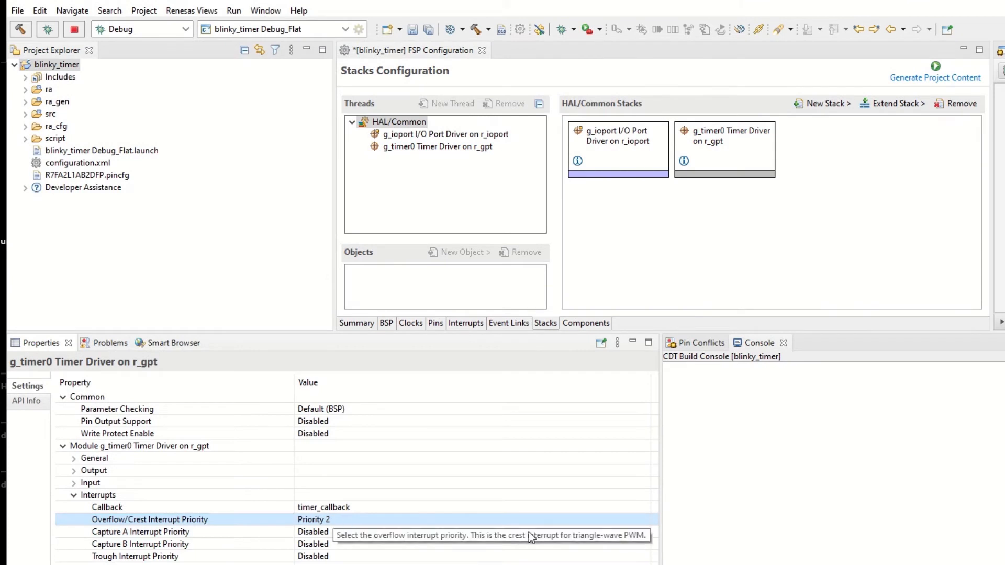
mouse_move(923, 76)
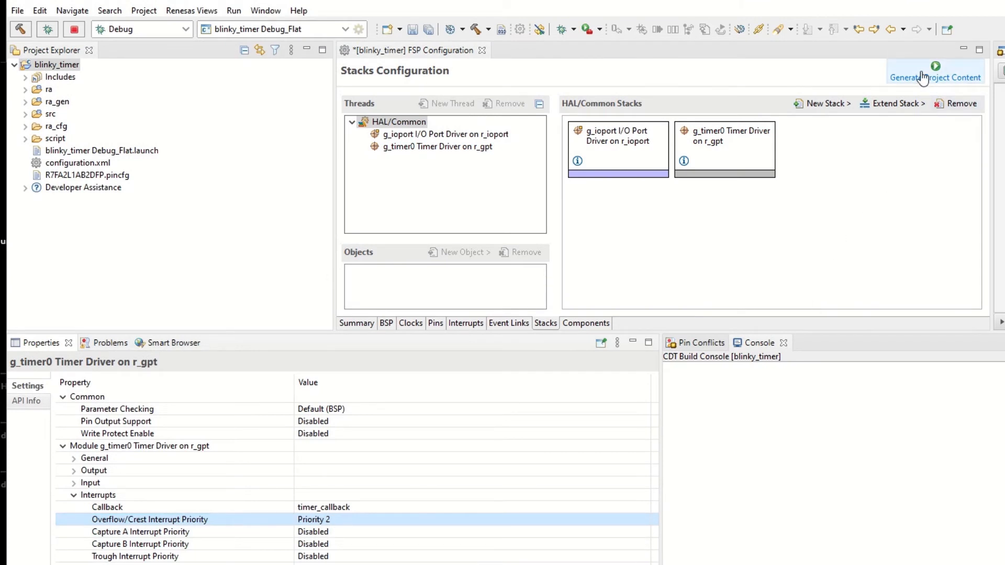
- Generate project content and add static volatile bool g_timer_finished = false; in hal_entry.c
left_click(934, 72)
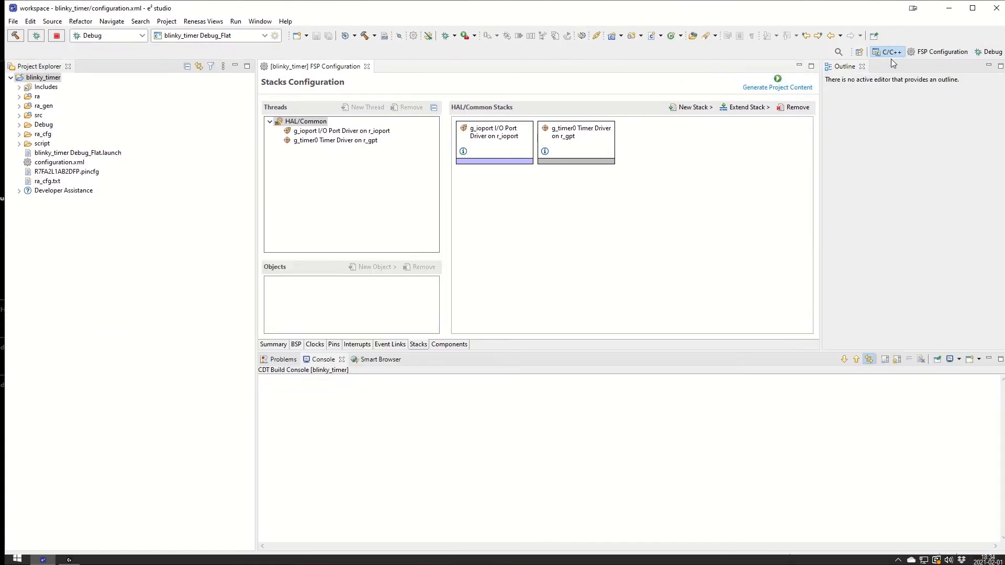
left_click(76, 153)
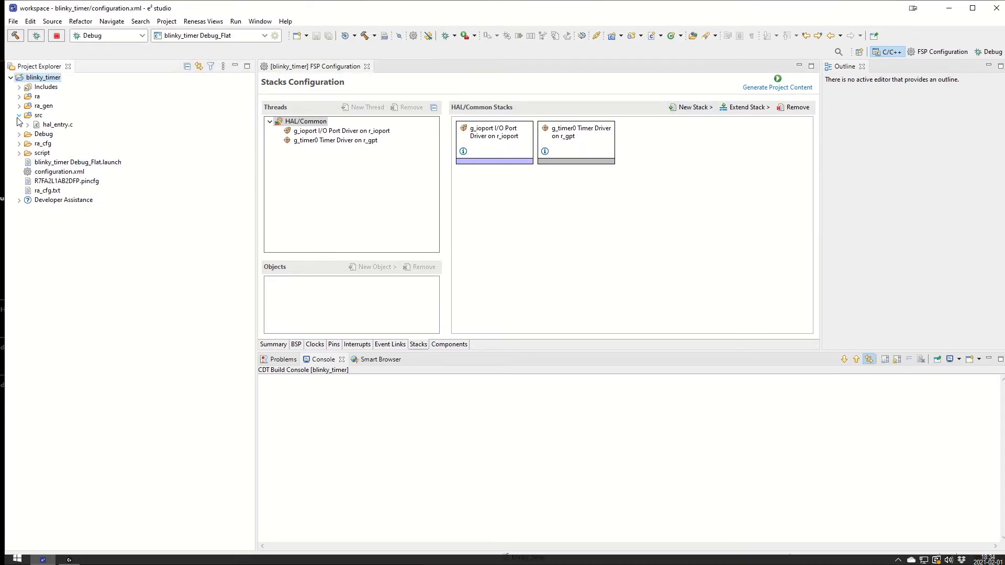
double_click(57, 125)
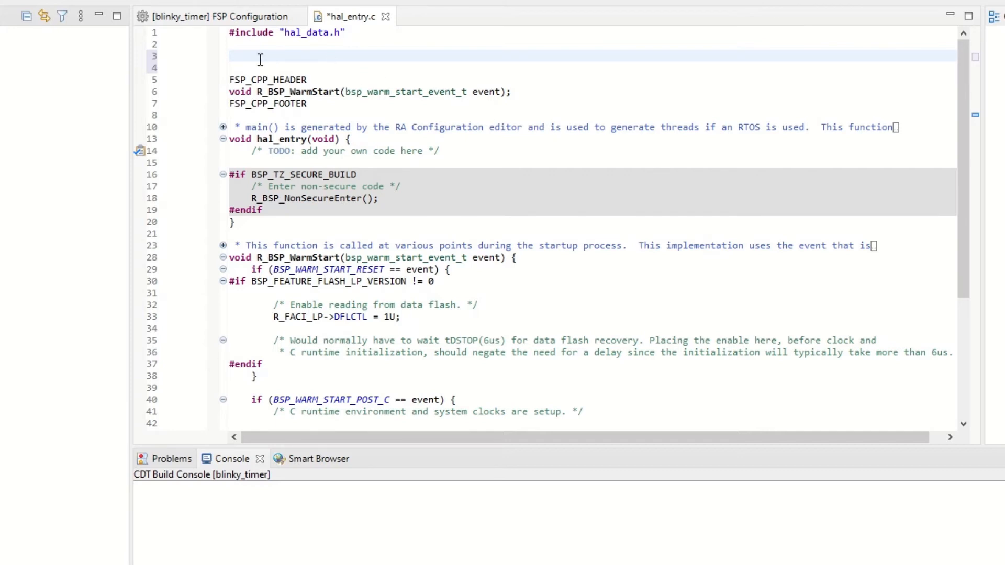
type("static volatile bool g_timer_finished = false;")
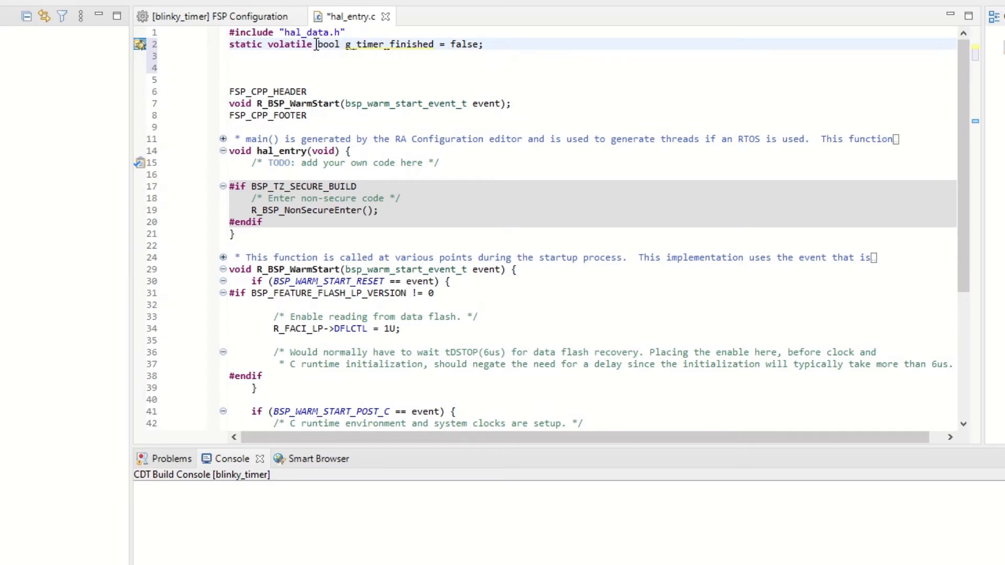
mouse_move(326, 44)
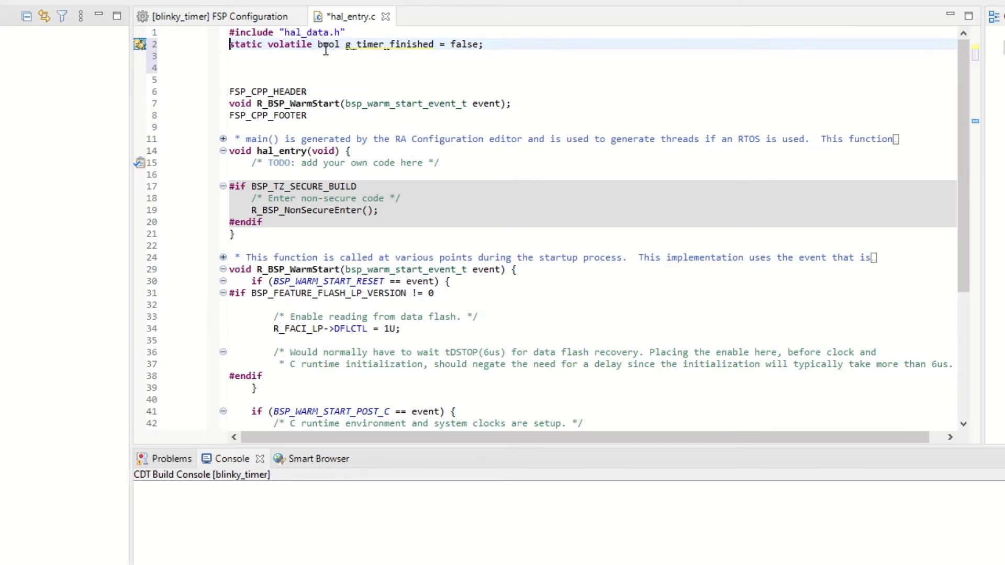
mouse_move(328, 44)
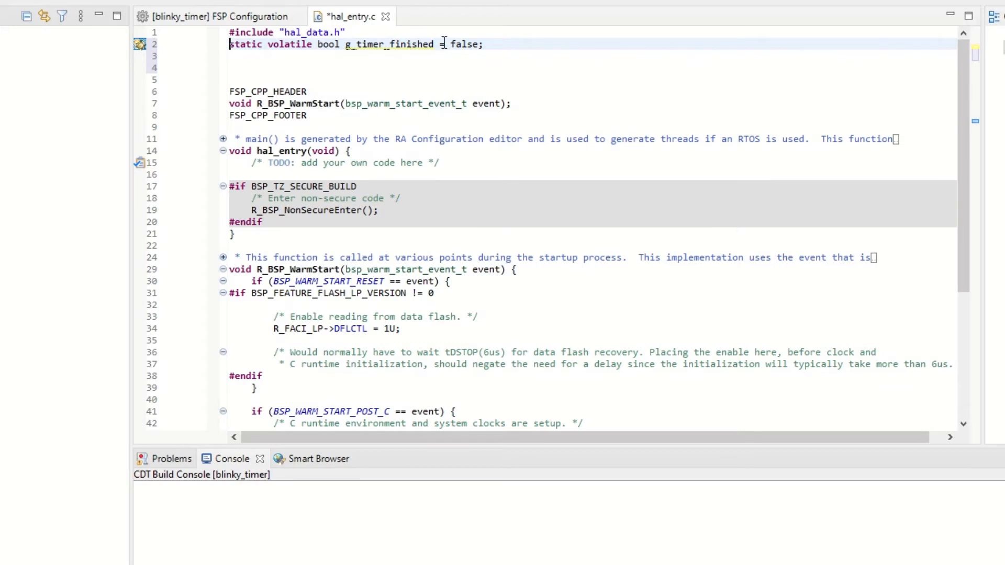
mouse_move(406, 29)
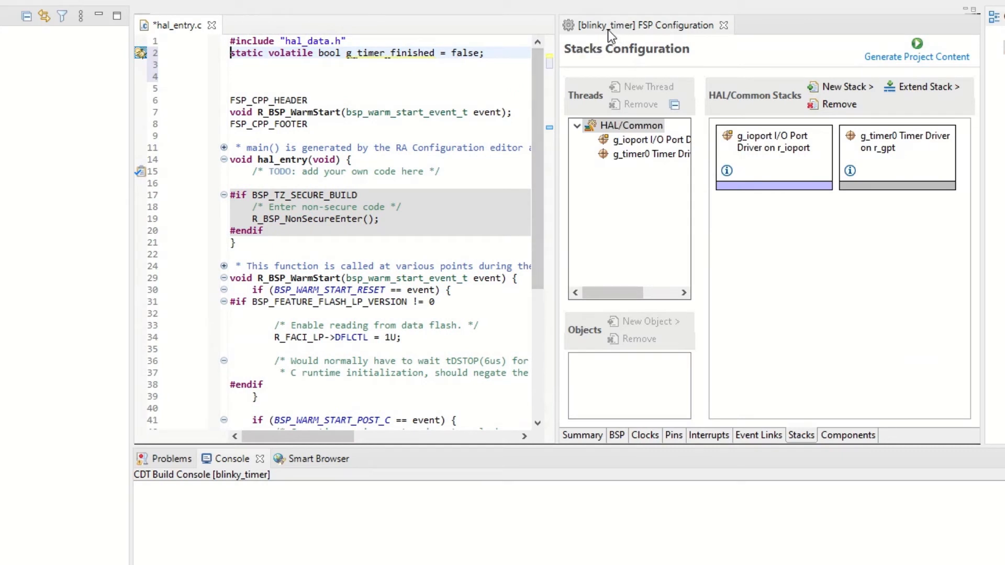
- Use Developer Assistance to insert the timer_callback skeleton from the g_timer0 driver
left_click(724, 25)
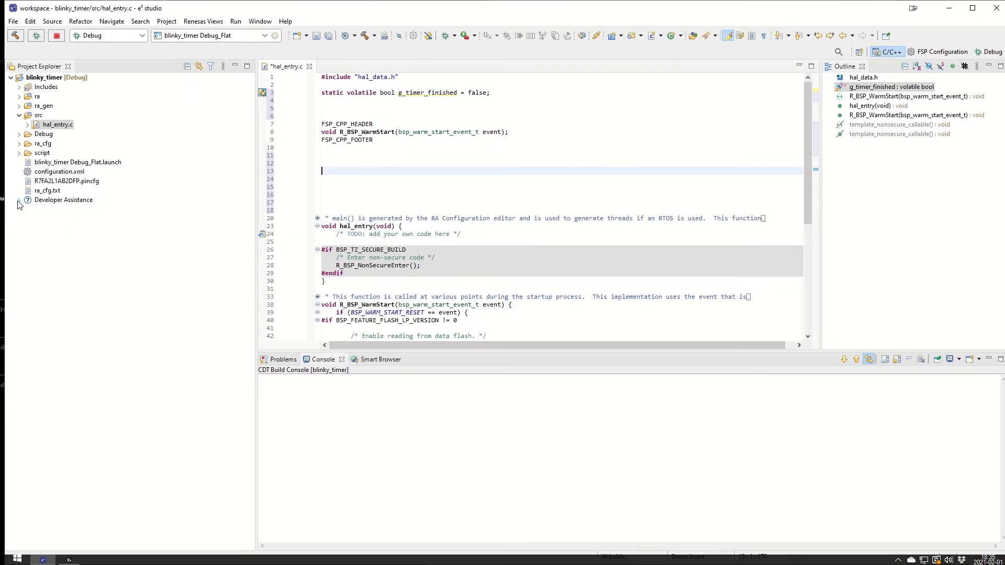
left_click(19, 199)
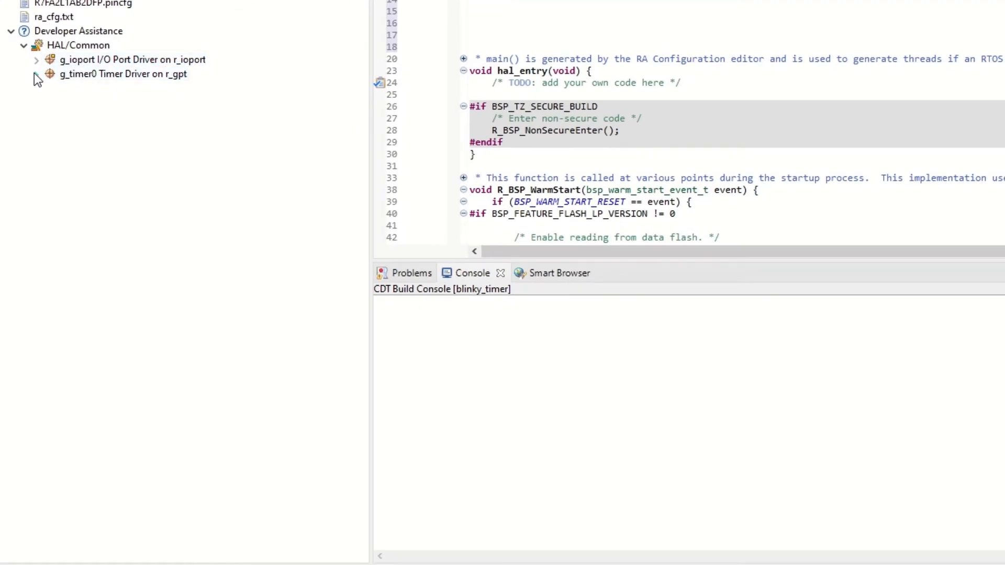
left_click(38, 74)
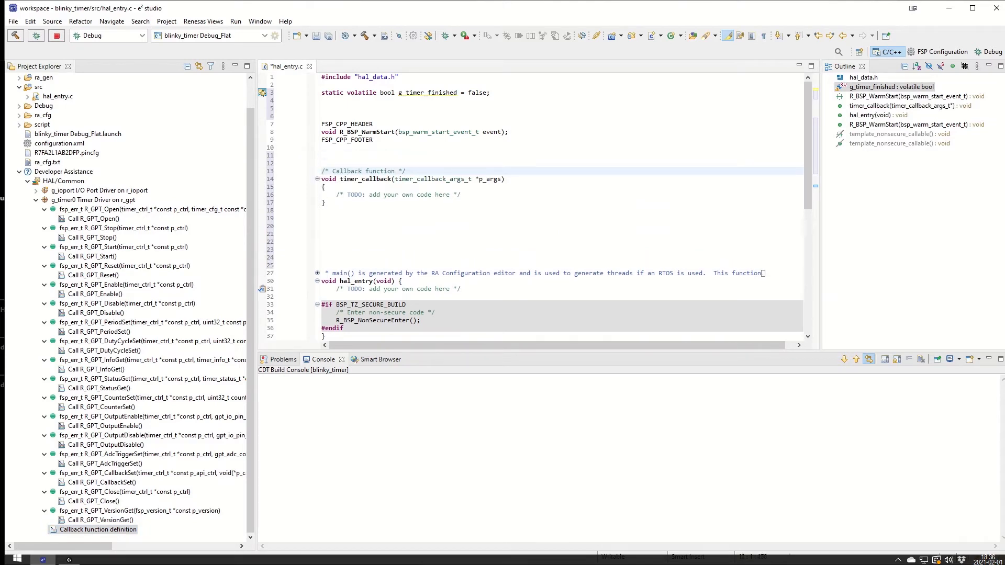
left_click(467, 192)
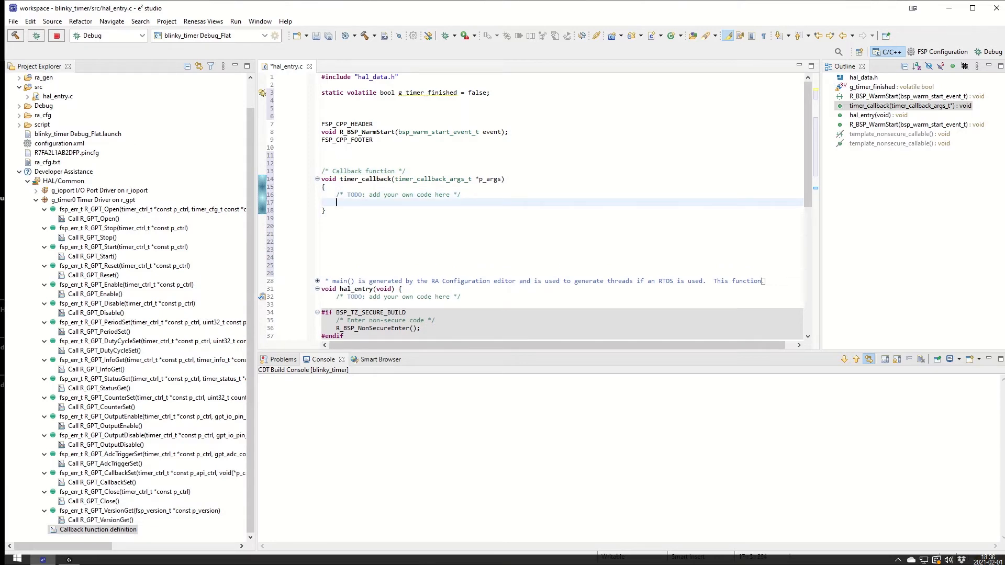
- Make timer_callback set g_timer_finished = true;
type("g")
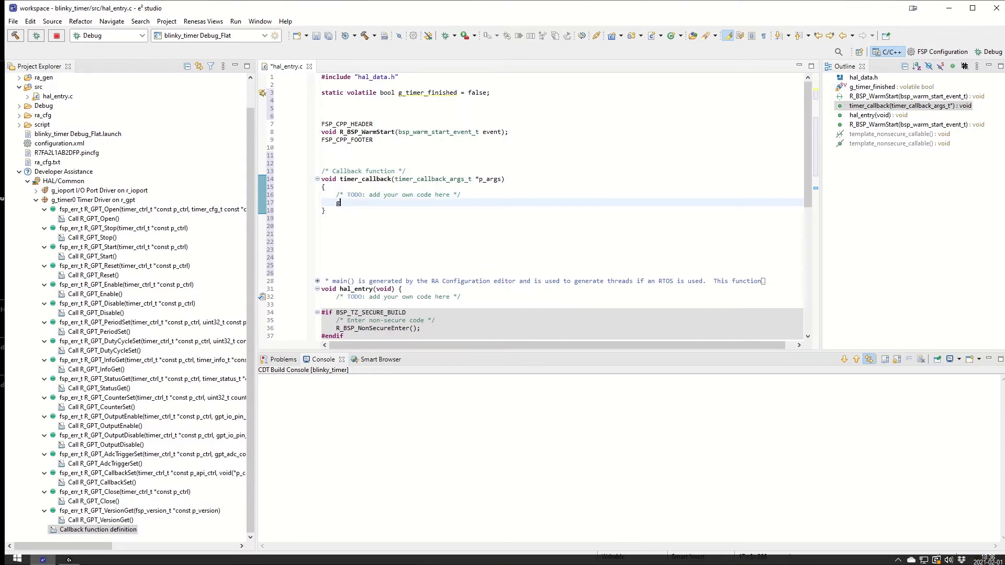
type("_timer")
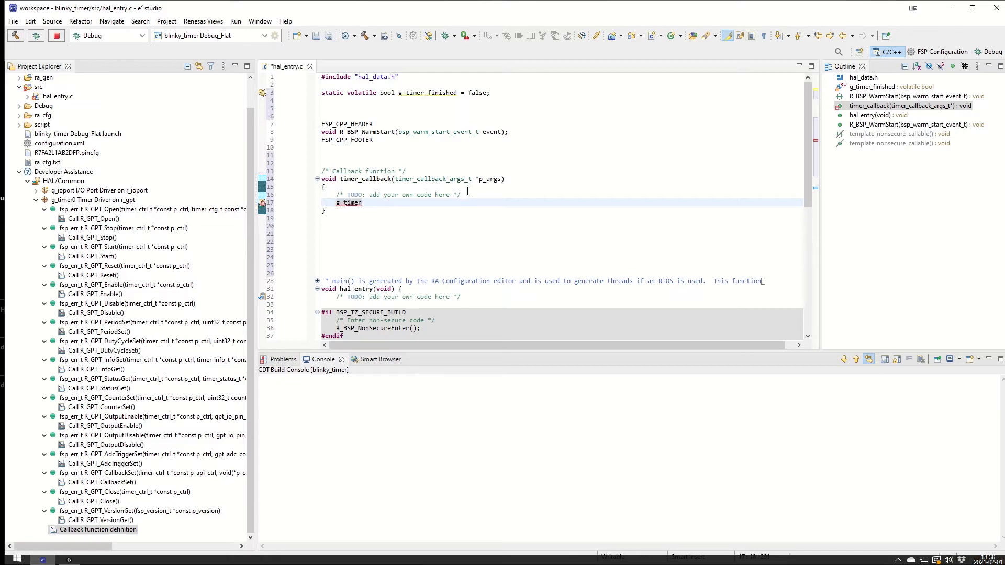
type("_finis")
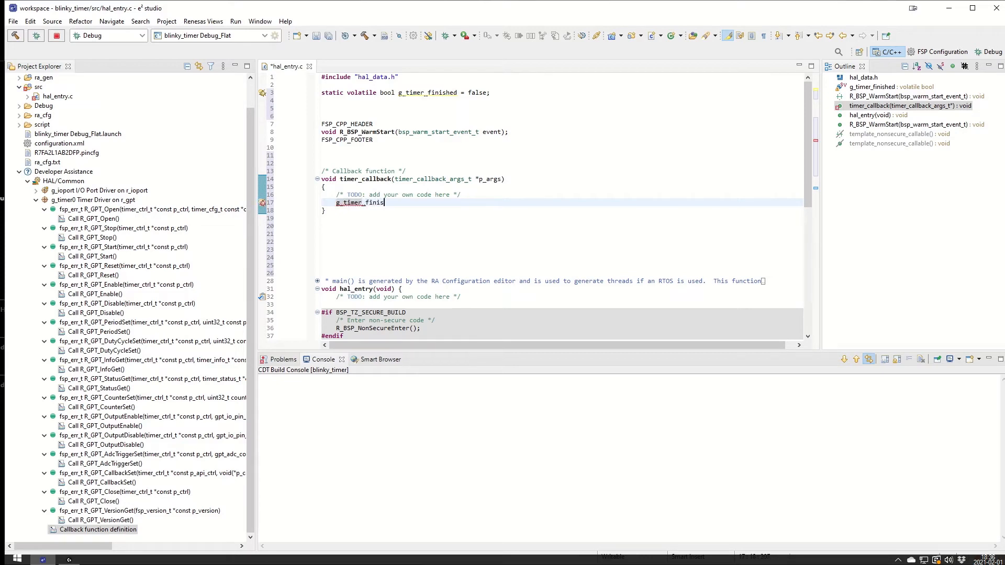
type("hed")
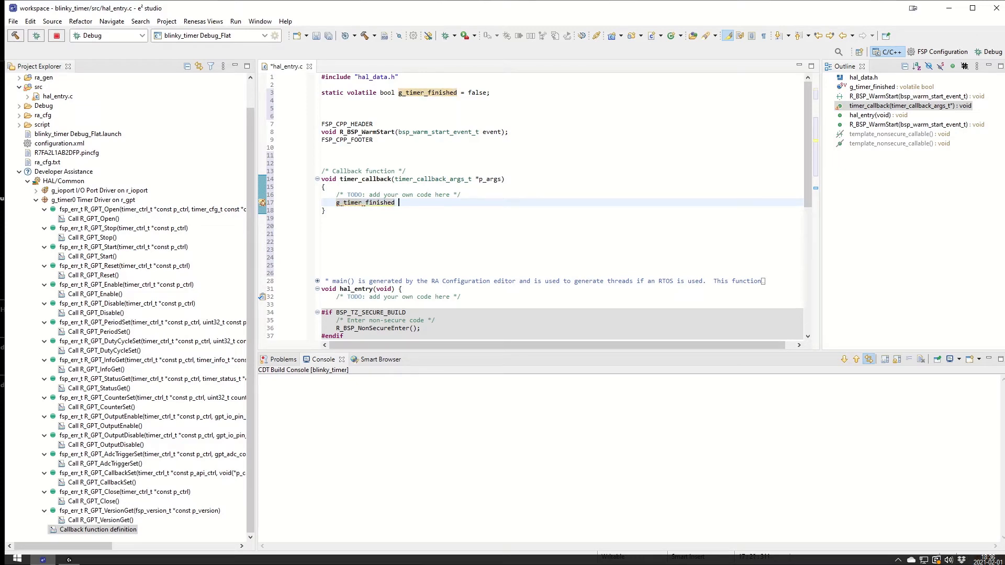
type("=")
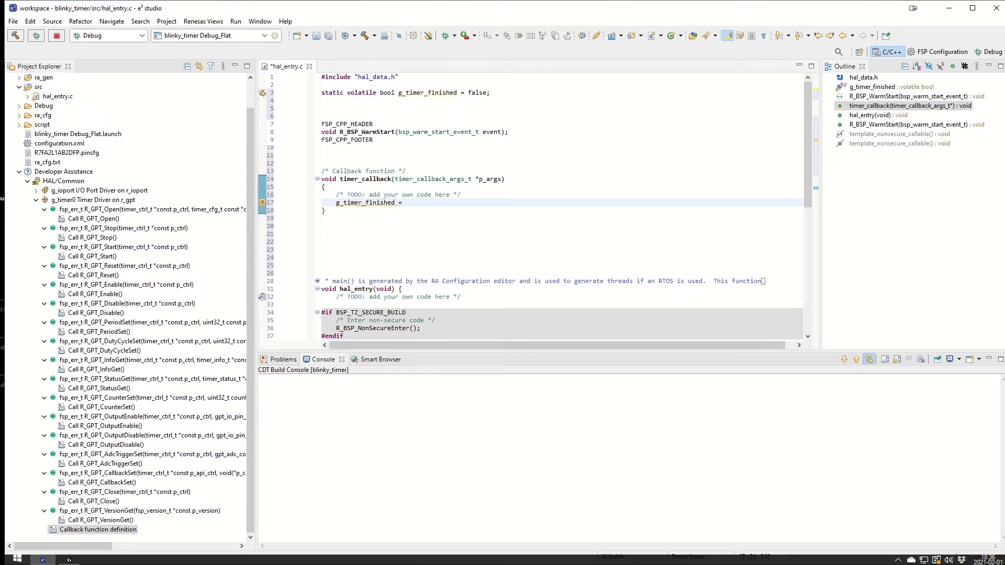
type("true")
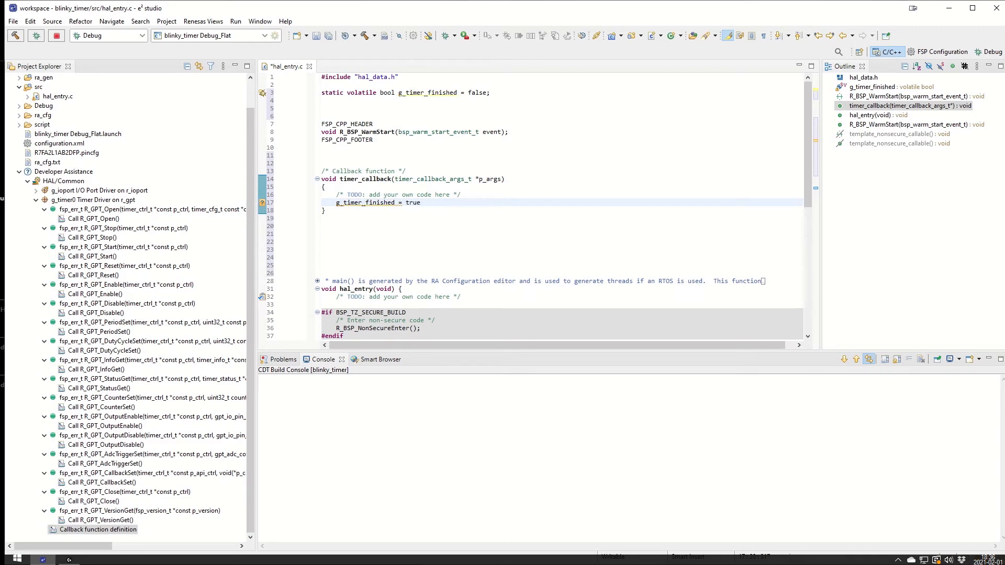
type(";")
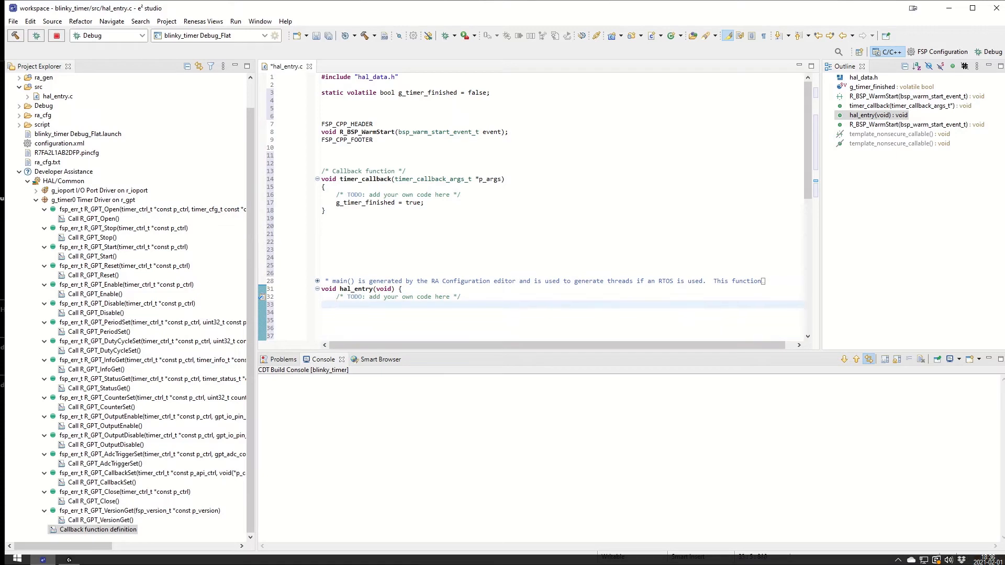
- Open and start g_timer0 in hal_entry, then add an empty while(1){ } loop
scroll("down", 3)
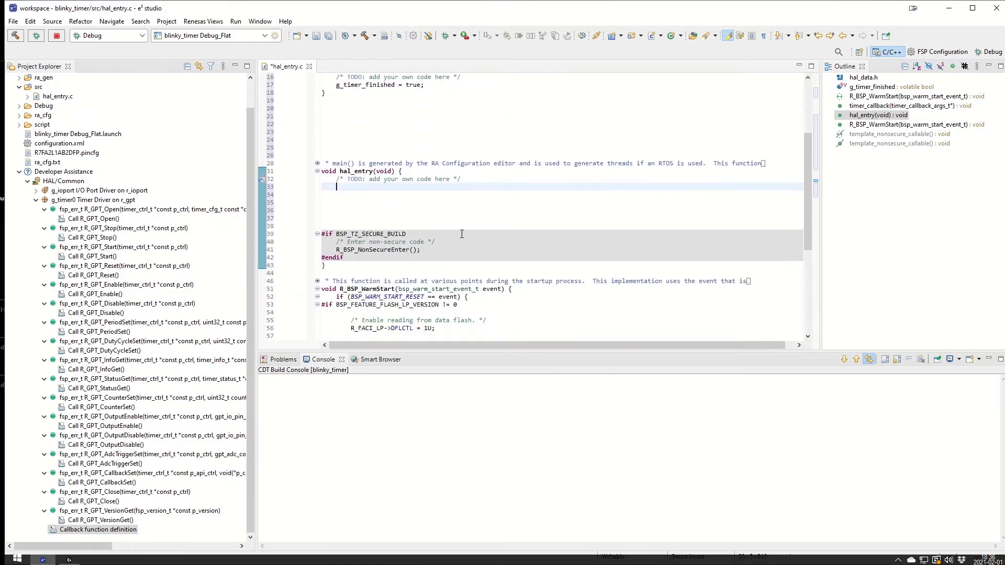
mouse_move(472, 199)
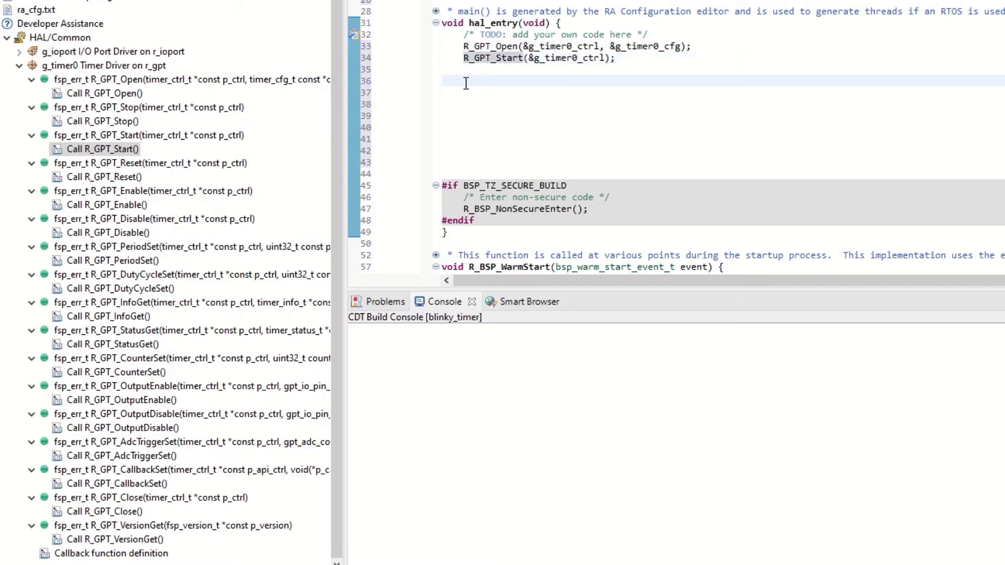
type("while")
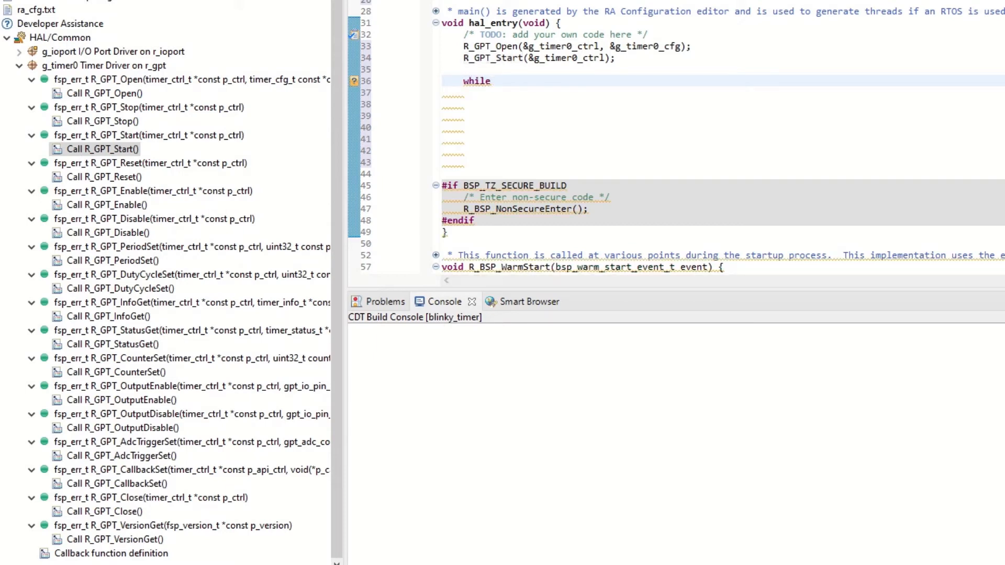
type("(1)")
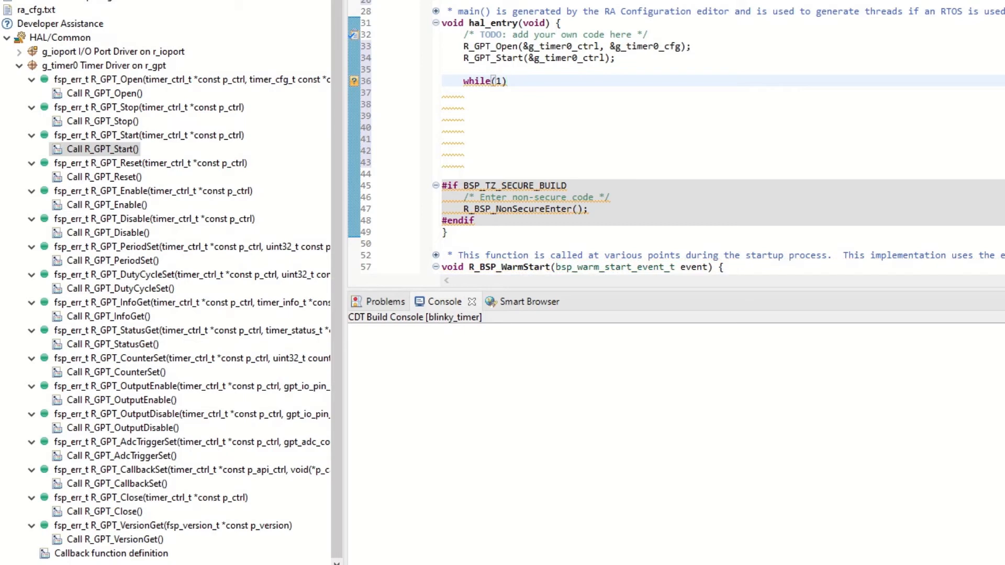
type("{")
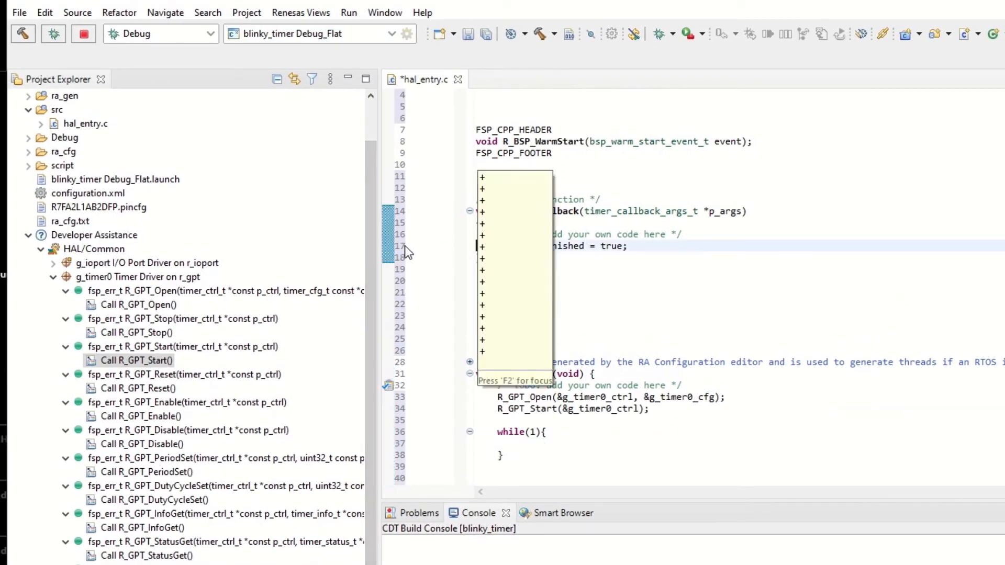
- Build blinky_timer, finishing with 0 errors
right_click(389, 247)
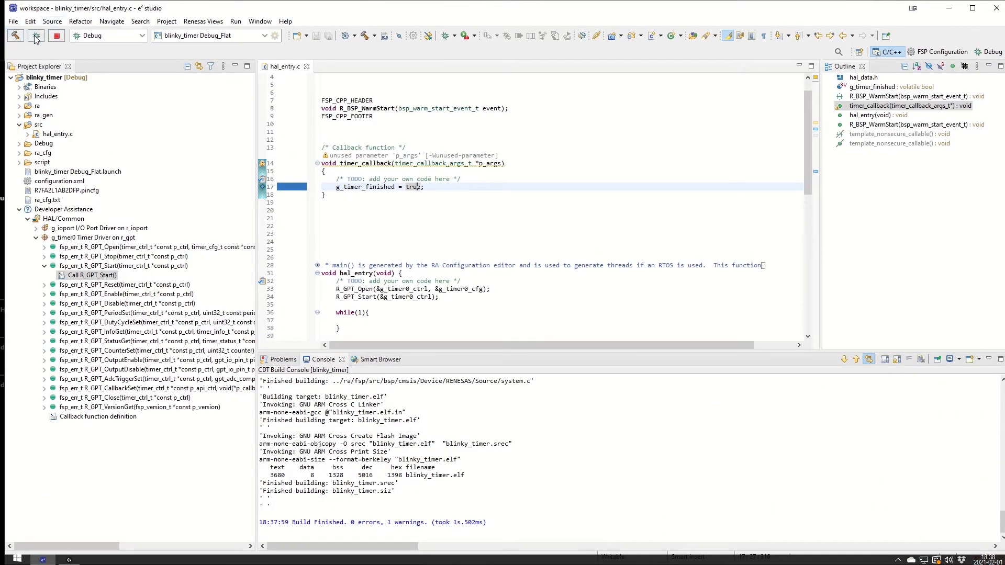
- Debug on the board, resume past Reset_Handler and main to the timer_callback breakpoint, then terminate
left_click(35, 35)
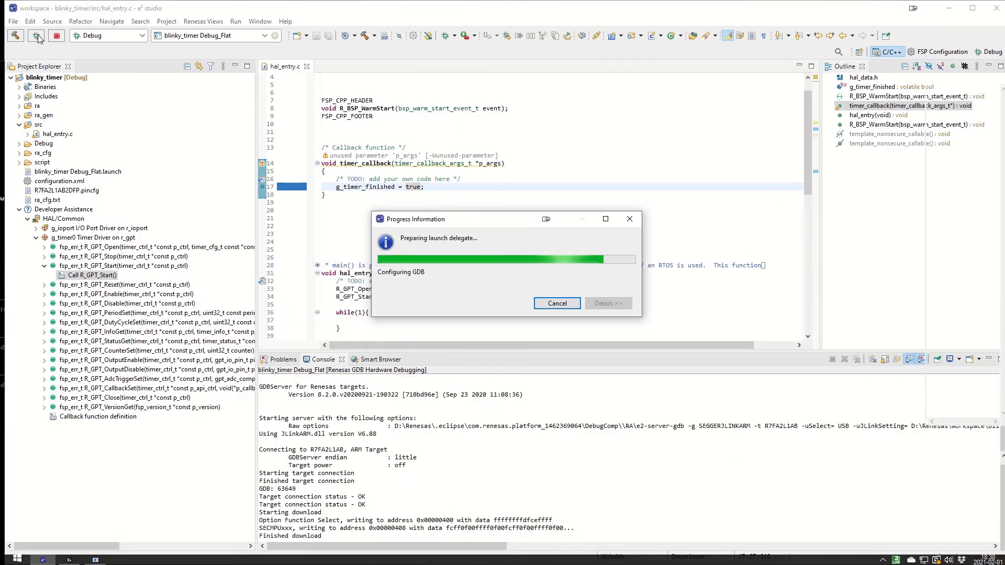
left_click(36, 36)
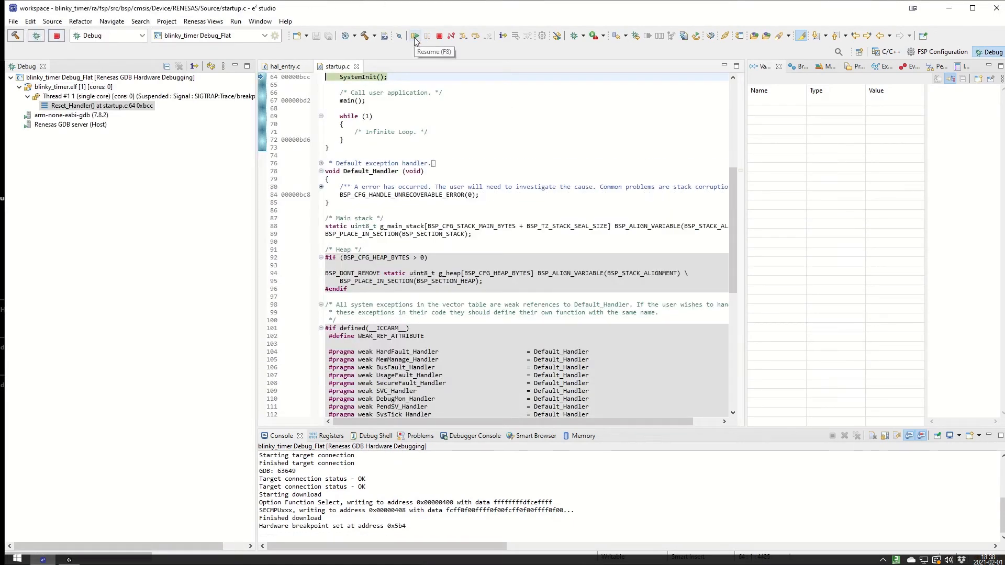
left_click(414, 35)
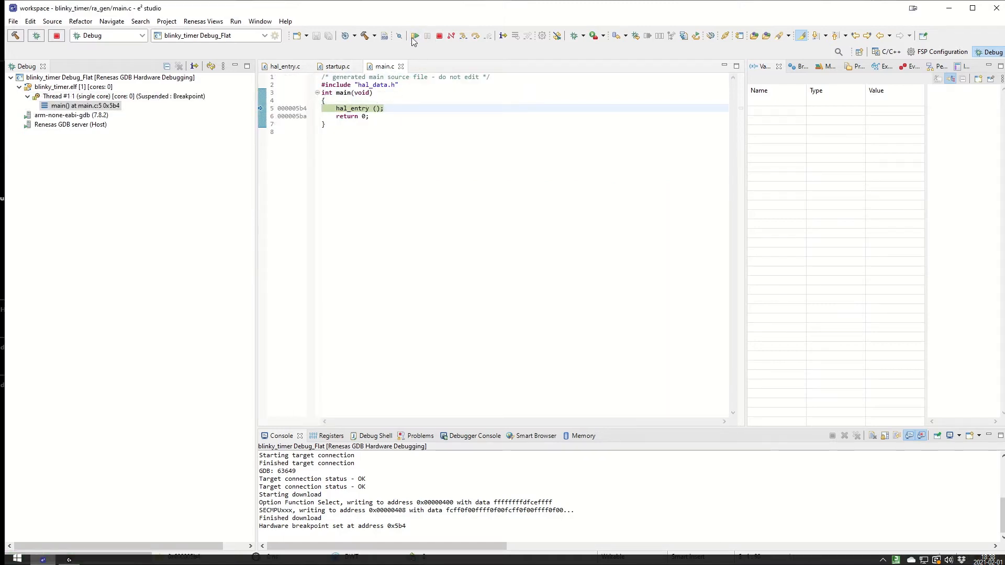
left_click(415, 36)
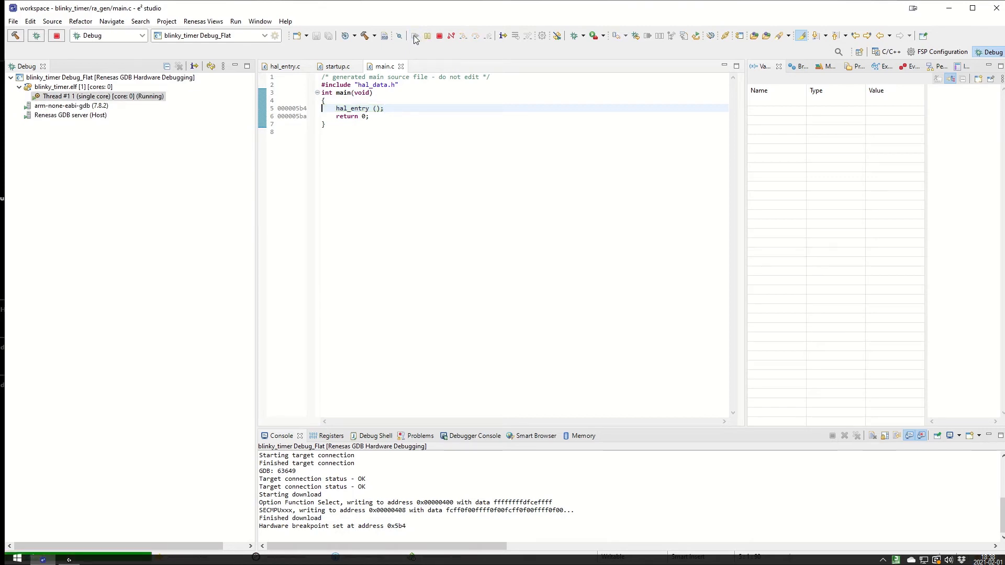
left_click(415, 36)
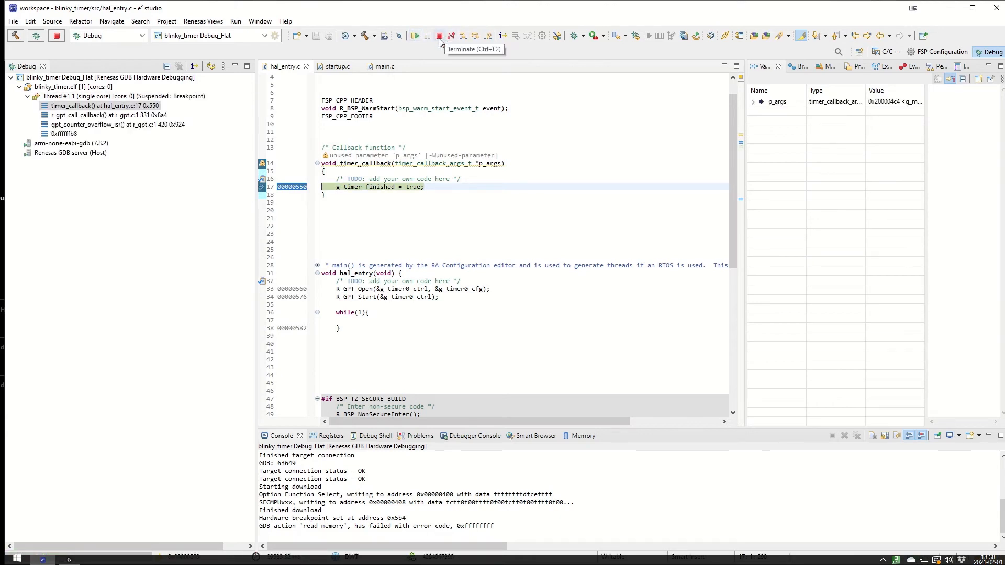
left_click(439, 35)
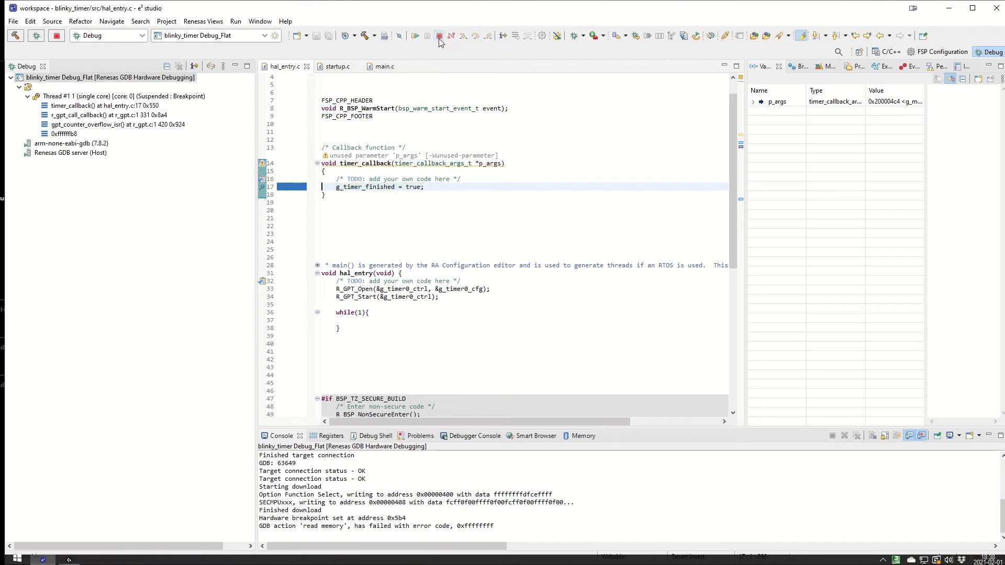
- Edit hal_entry's while(1) loop to toggle LED1 high and low, waiting on g_timer_finished
left_click(438, 36)
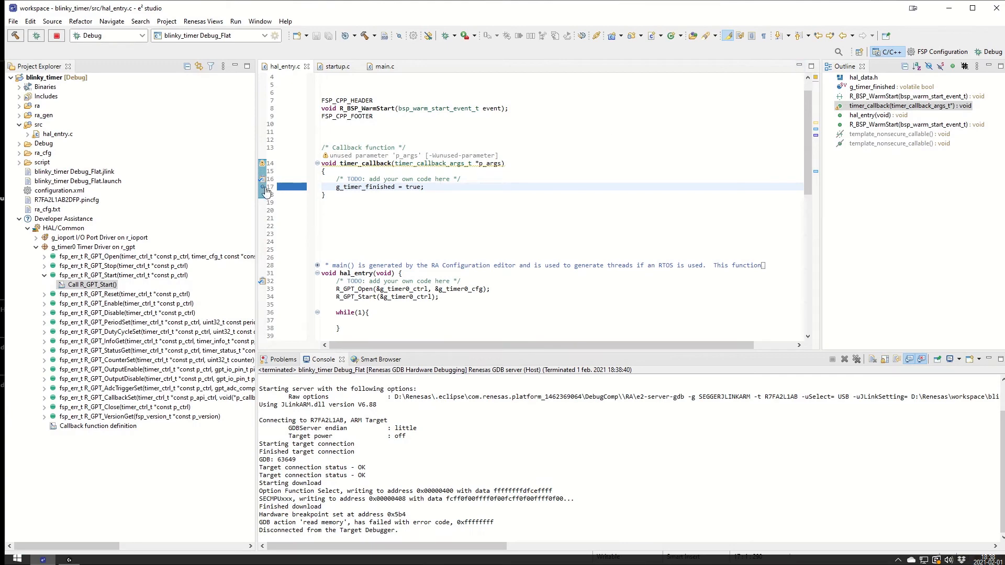
right_click(266, 191)
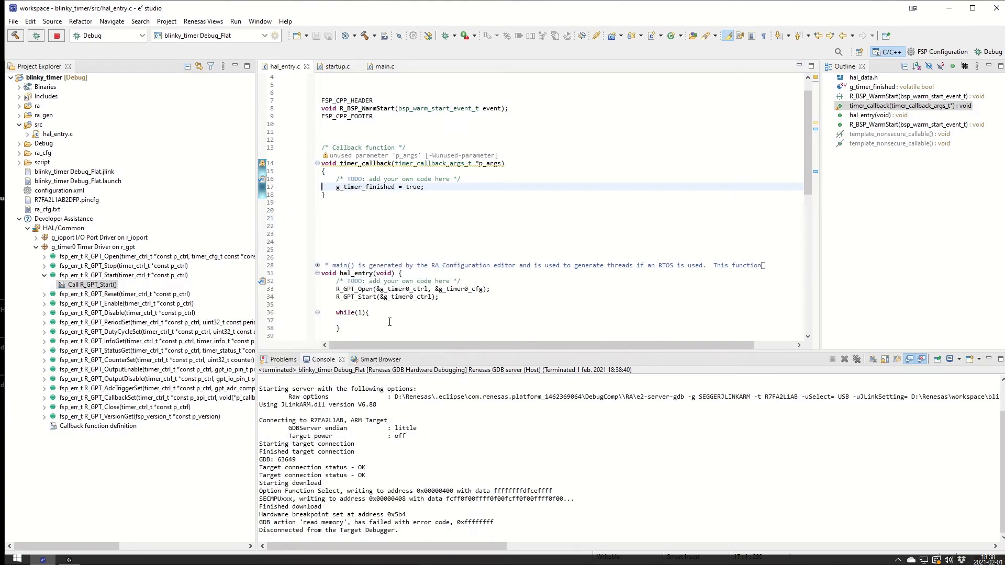
left_click(352, 311)
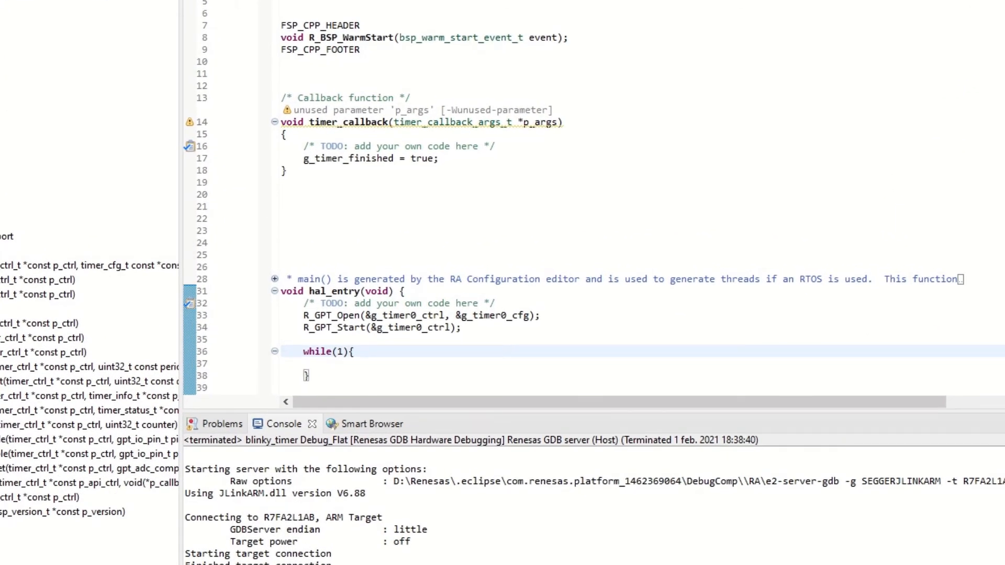
mouse_move(453, 344)
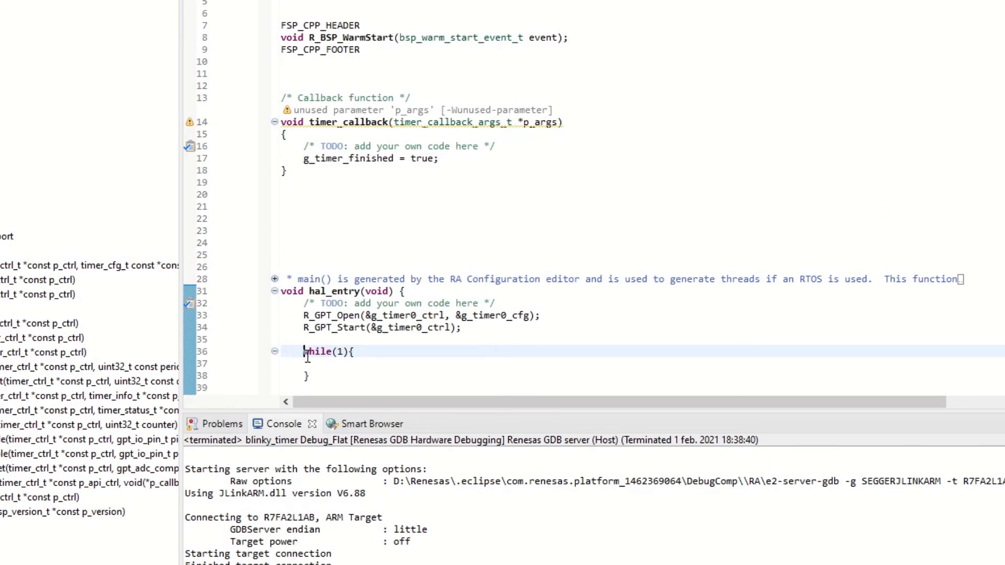
right_click(323, 357)
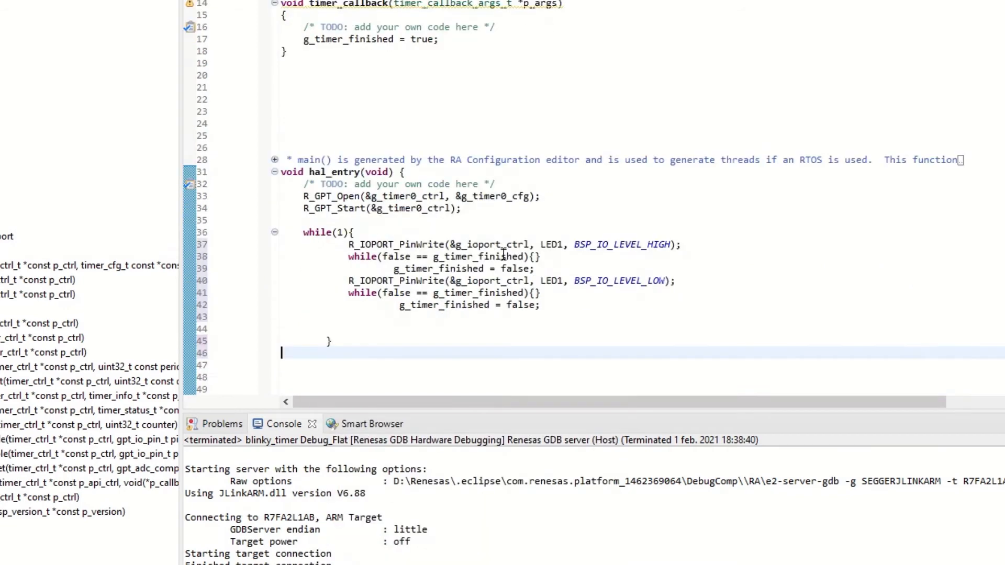
scroll("up", 3)
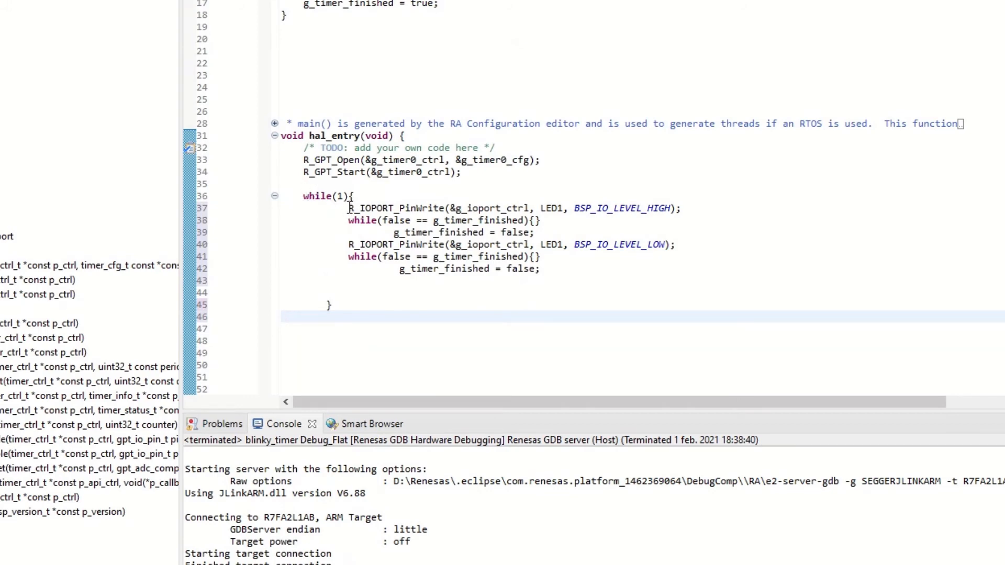
mouse_move(387, 207)
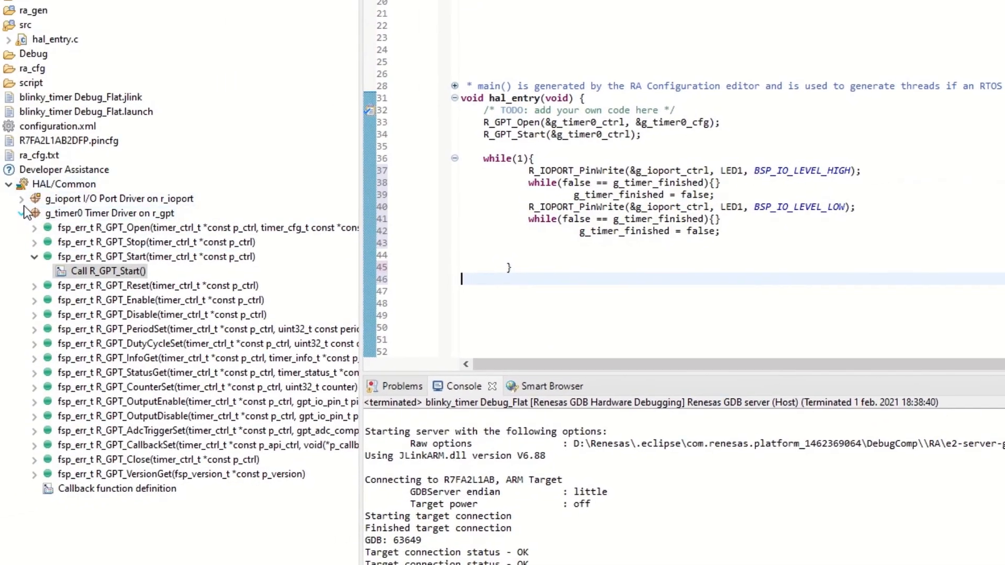
- Expand Developer Assistance > HAL/Common > g_ioport to list the I/O port API, then build
left_click(21, 214)
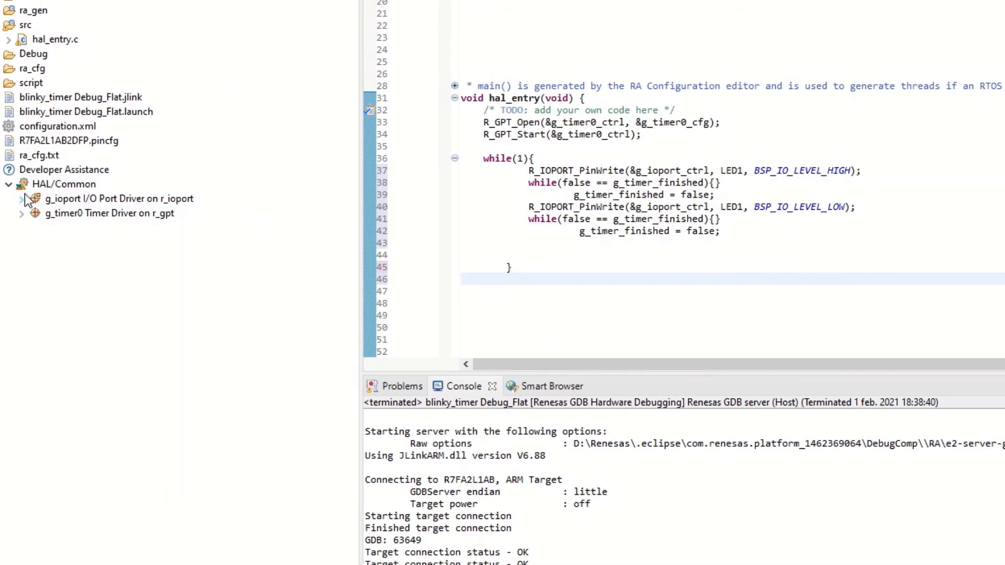
left_click(21, 199)
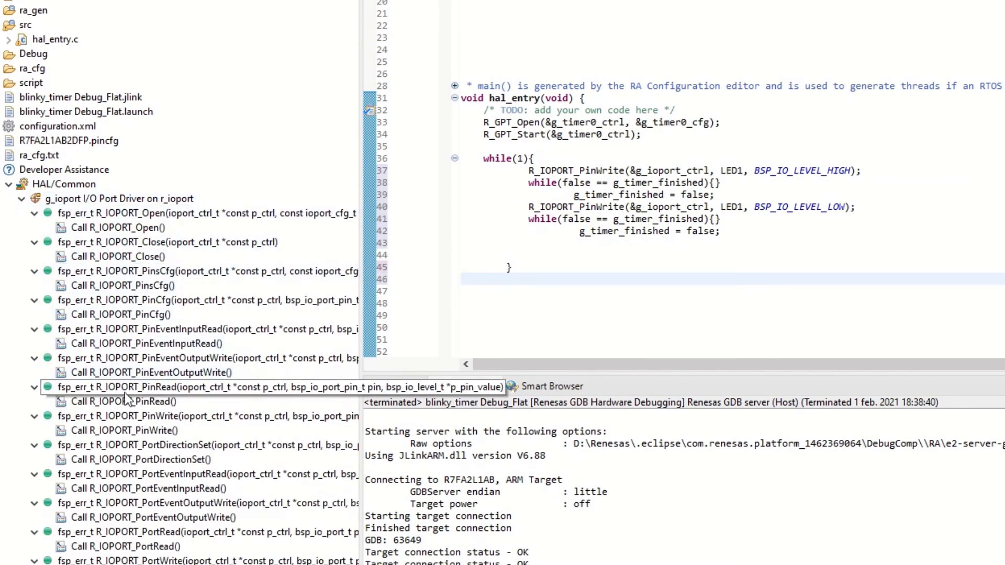
left_click(126, 430)
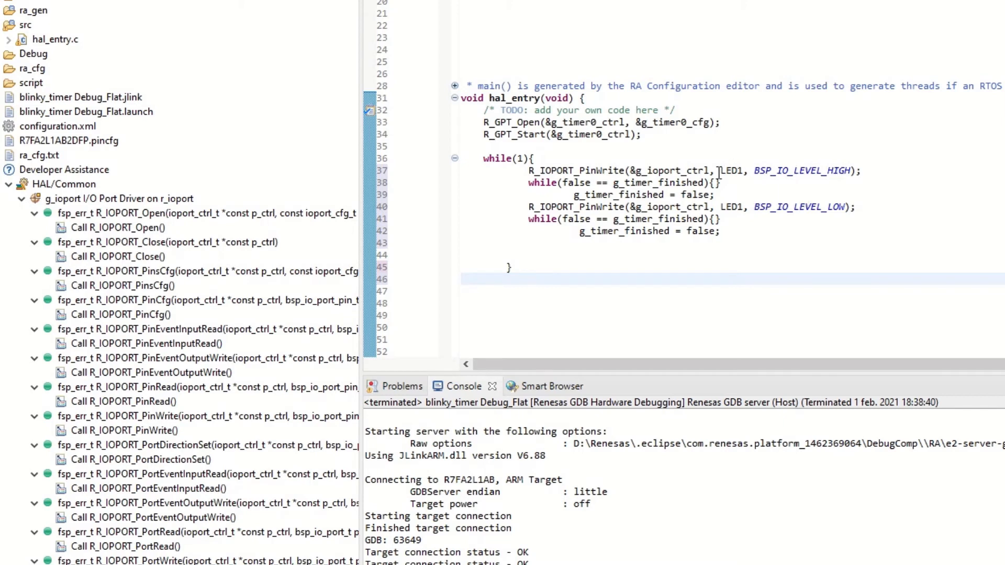
mouse_move(580, 182)
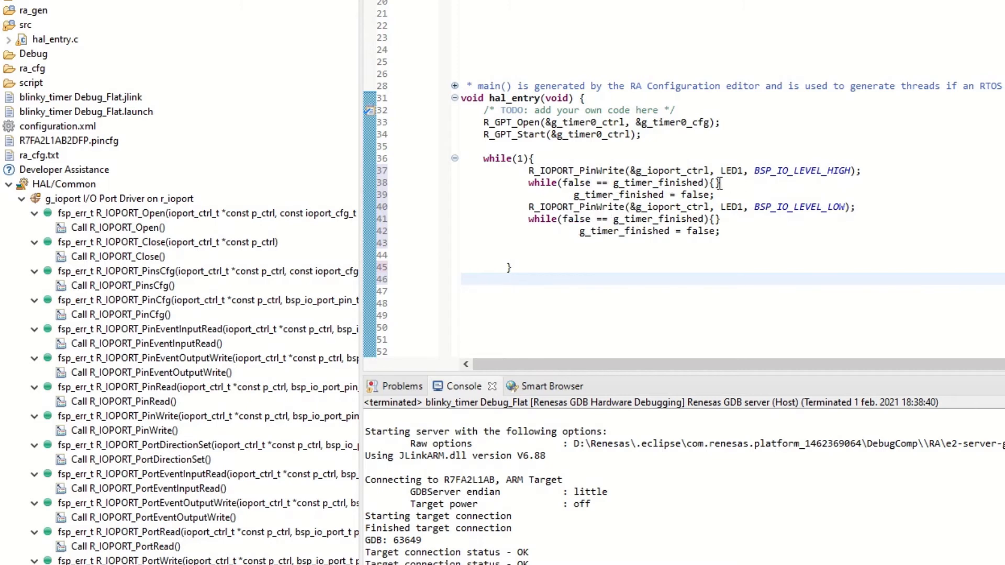
mouse_move(575, 182)
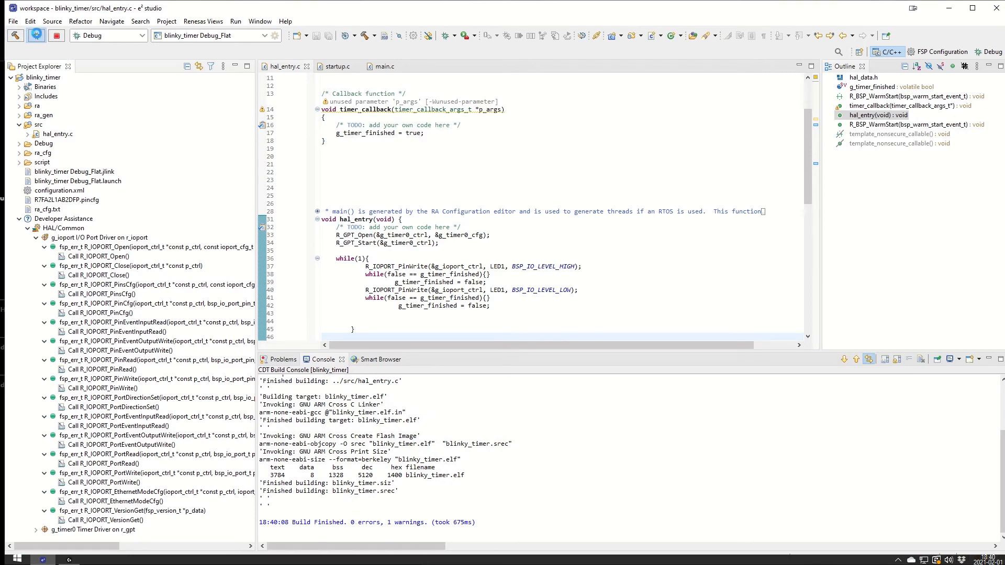
- Debug blinky_timer on EK-RA2L1, resume past Reset_Handler and main, then suspend in hal_entry's loop
left_click(37, 36)
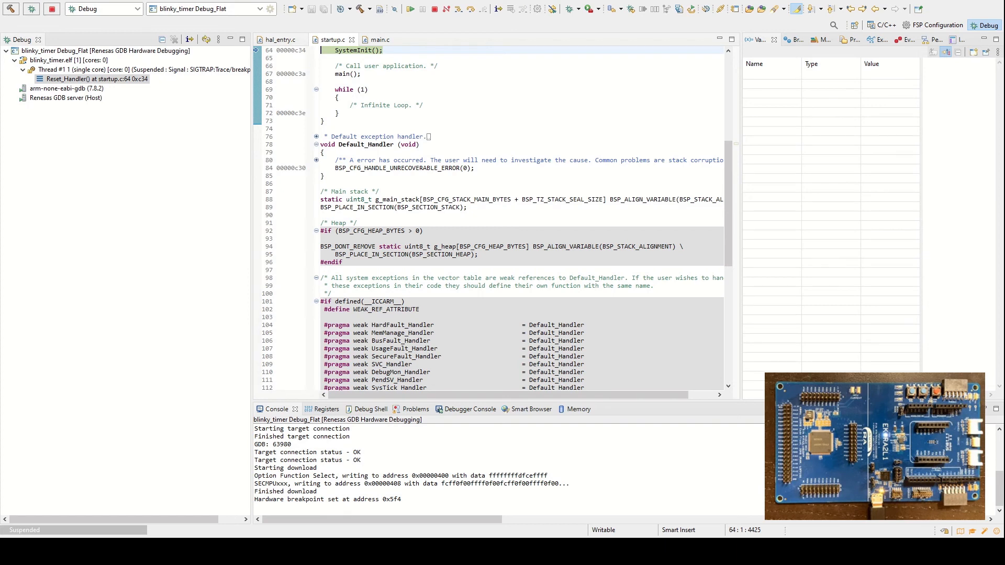
left_click(409, 8)
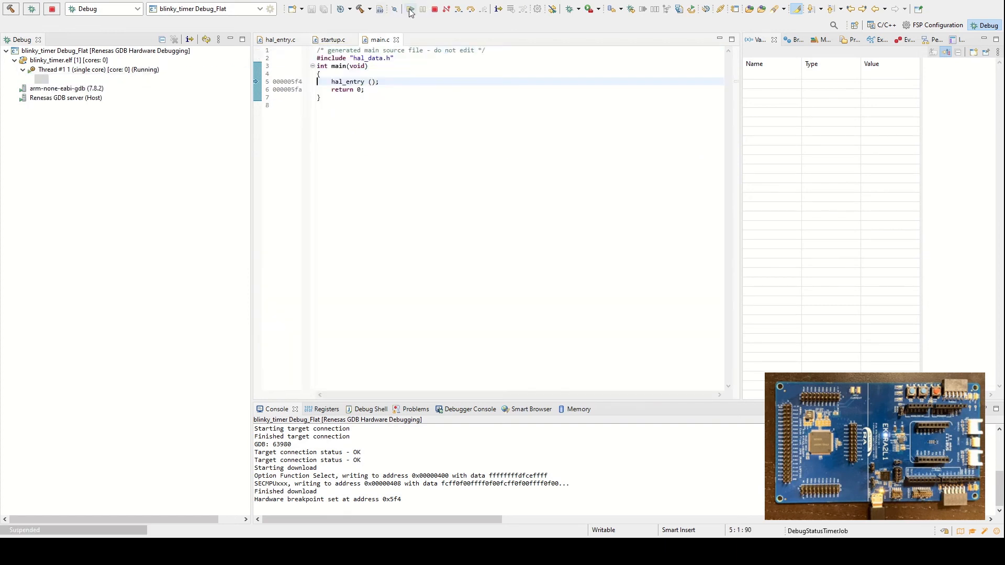
left_click(410, 8)
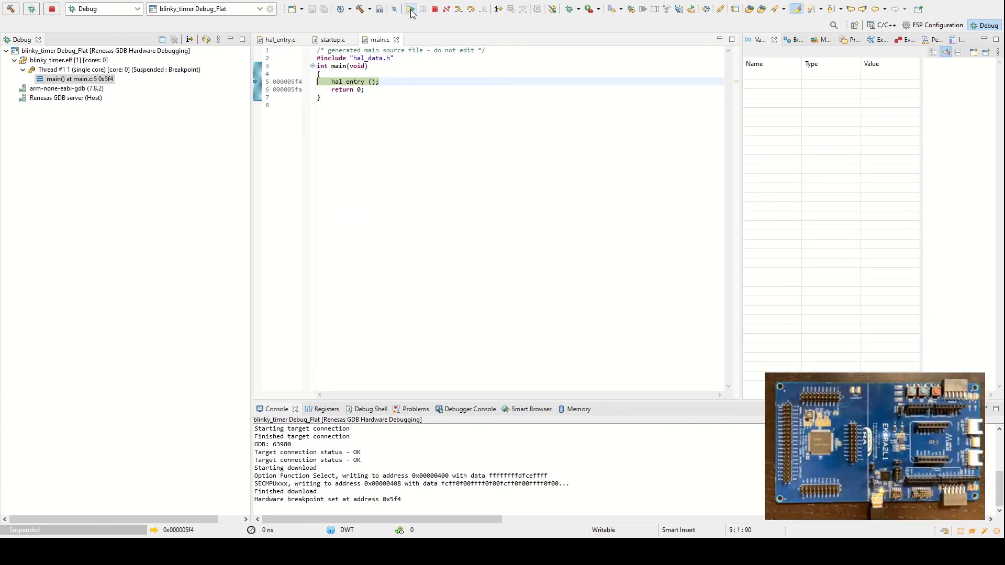
left_click(411, 8)
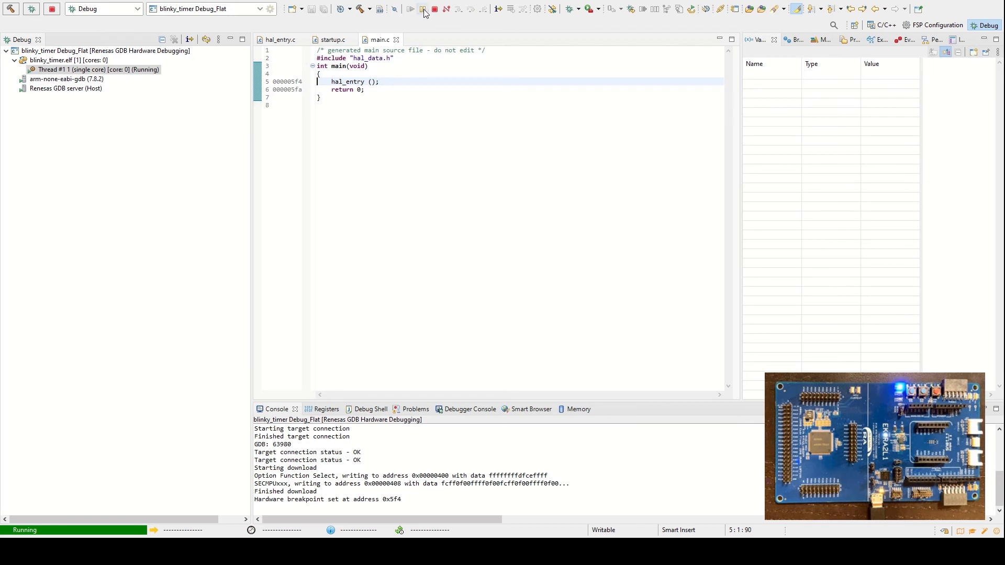
left_click(422, 9)
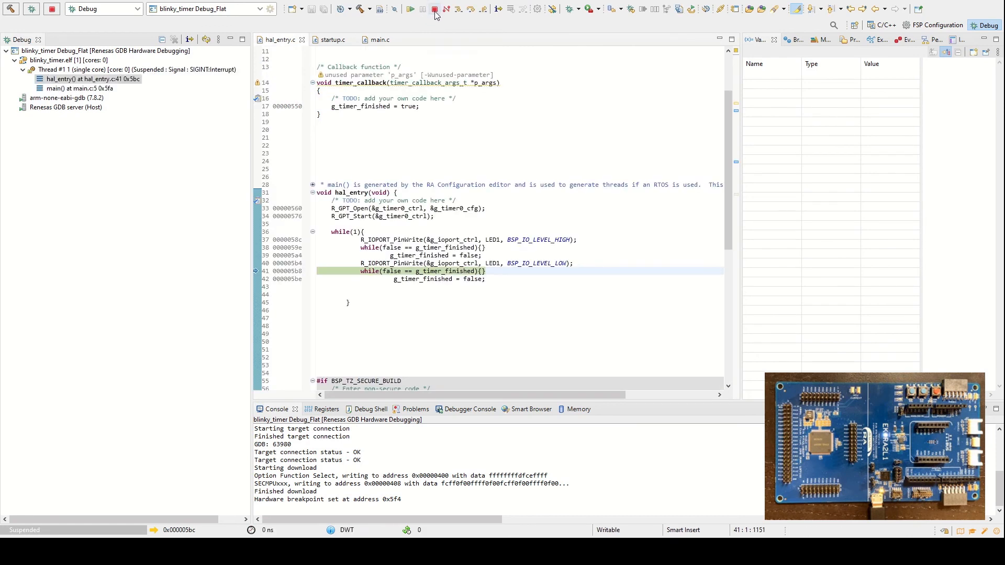
- Terminate the session and select the g_timer0 stack in configuration.xml's FSP Stacks view
left_click(435, 8)
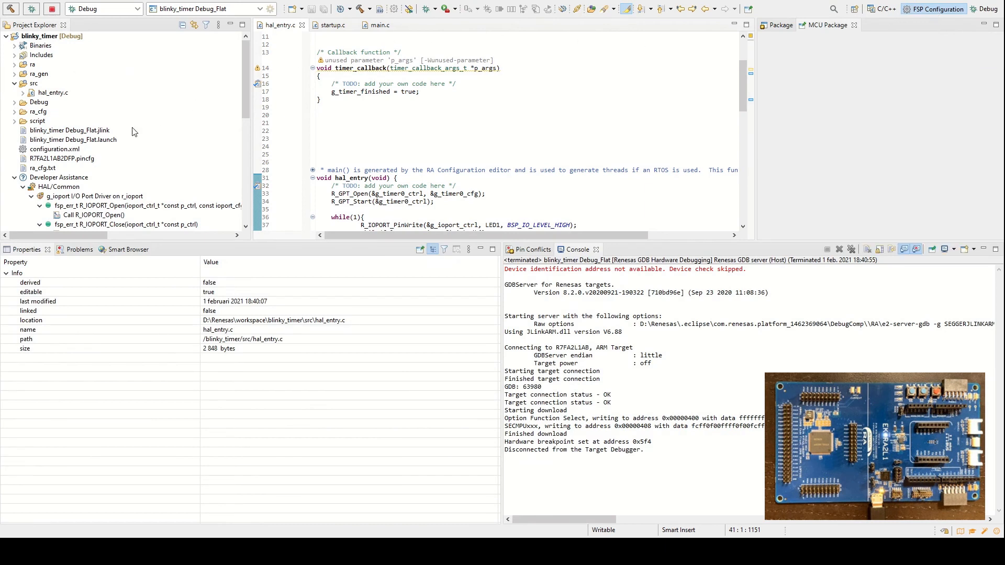
mouse_move(49, 154)
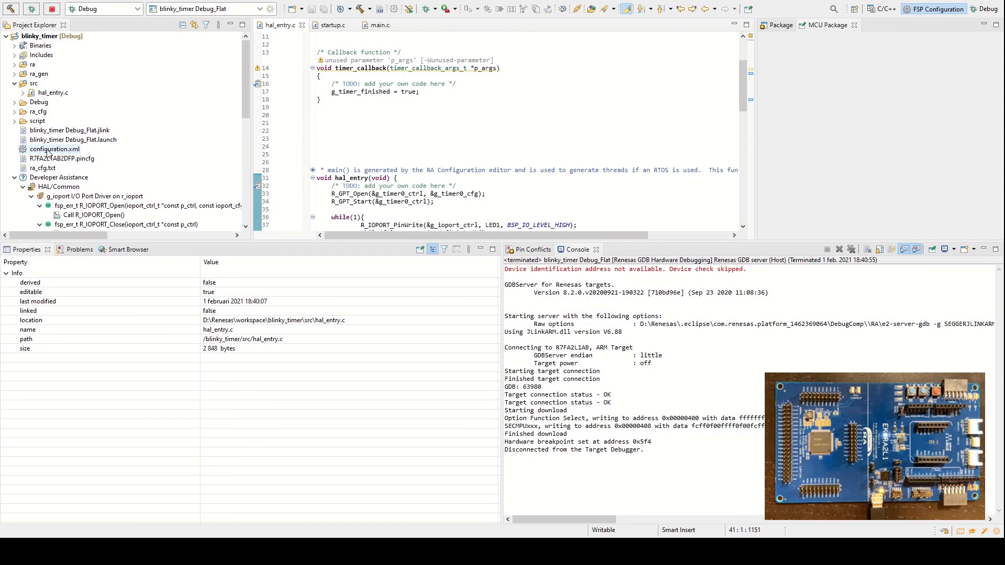
left_click(55, 149)
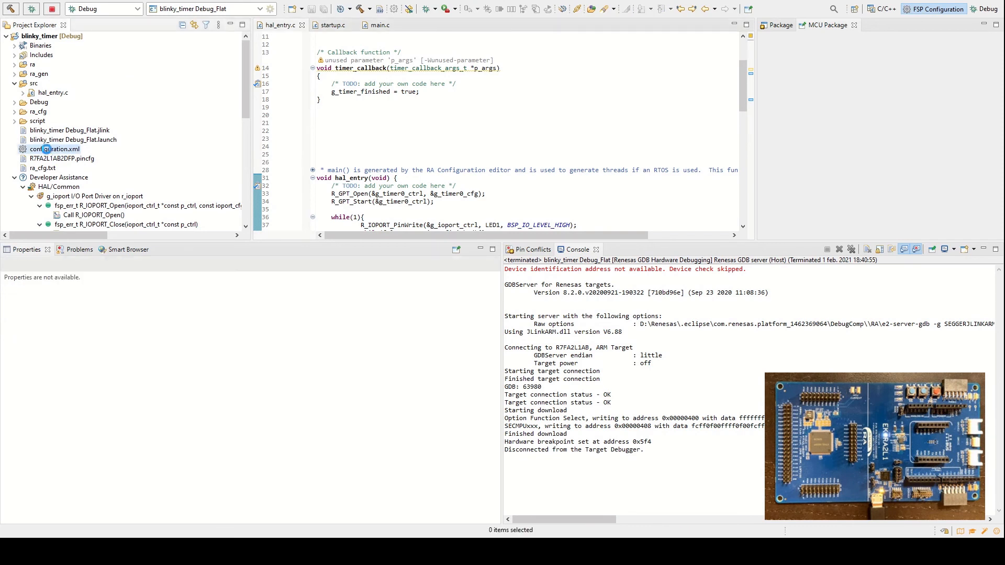
left_click(56, 148)
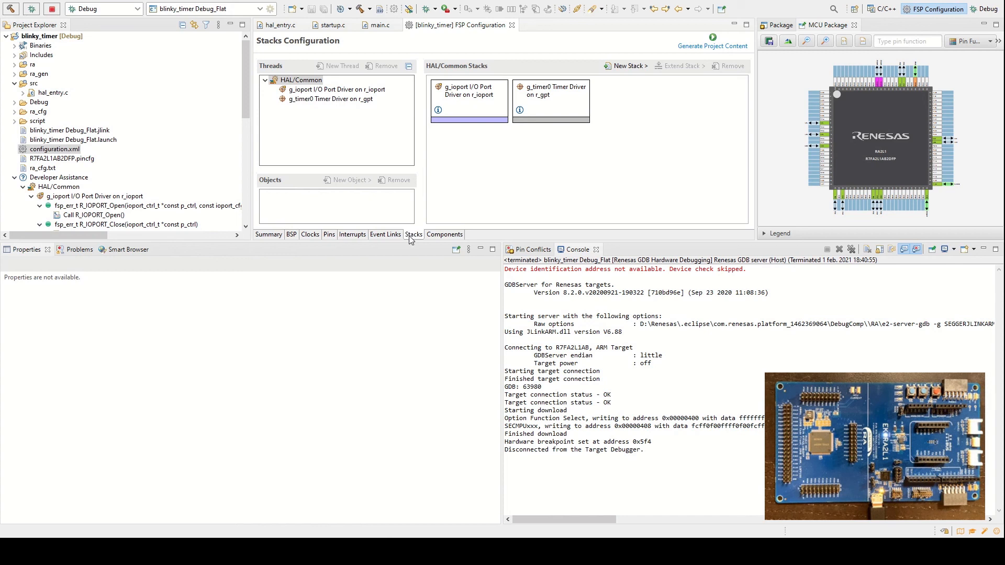
left_click(550, 90)
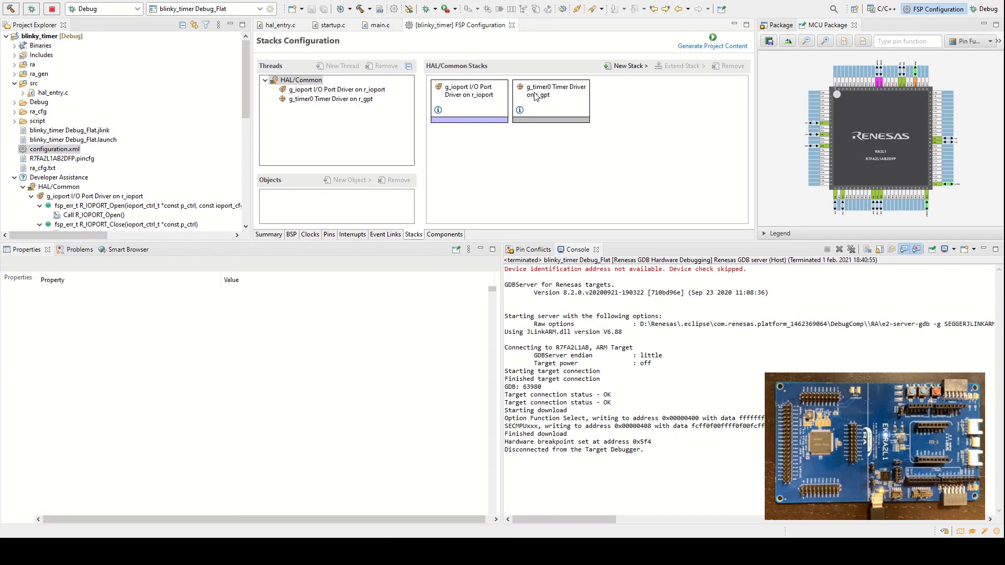
left_click(550, 100)
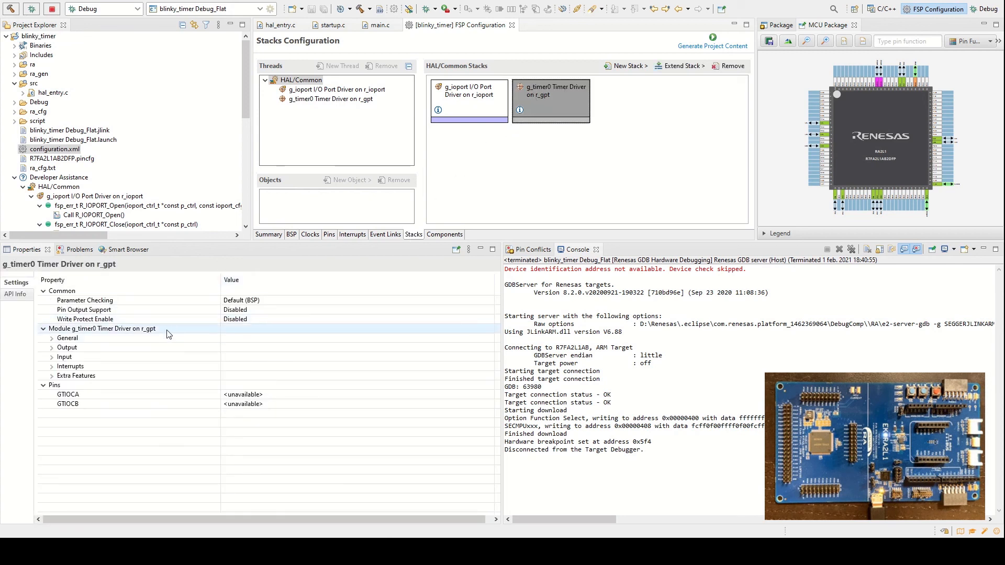
- Set g_timer0's General > Period property to 10 Hertz
left_click(71, 367)
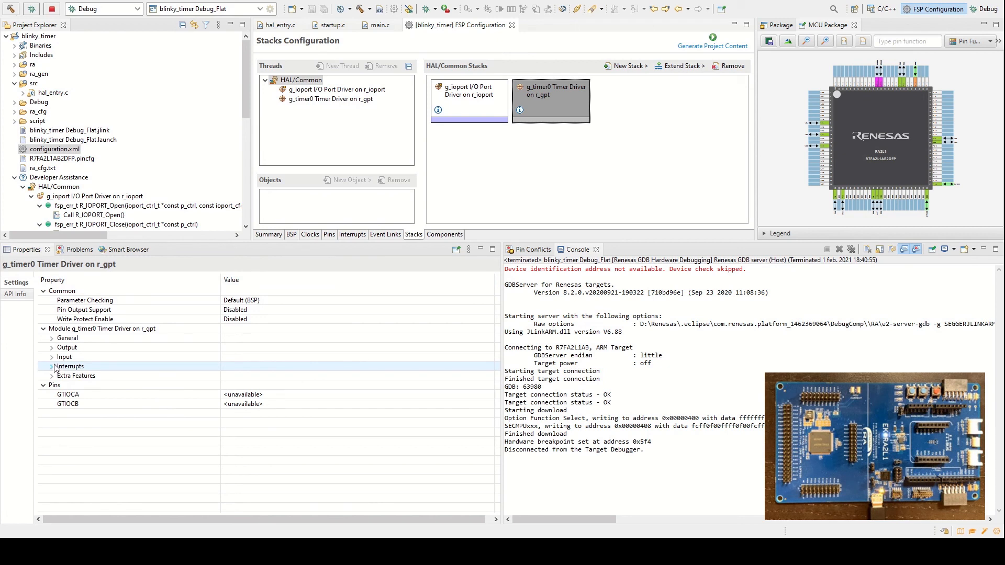
left_click(51, 338)
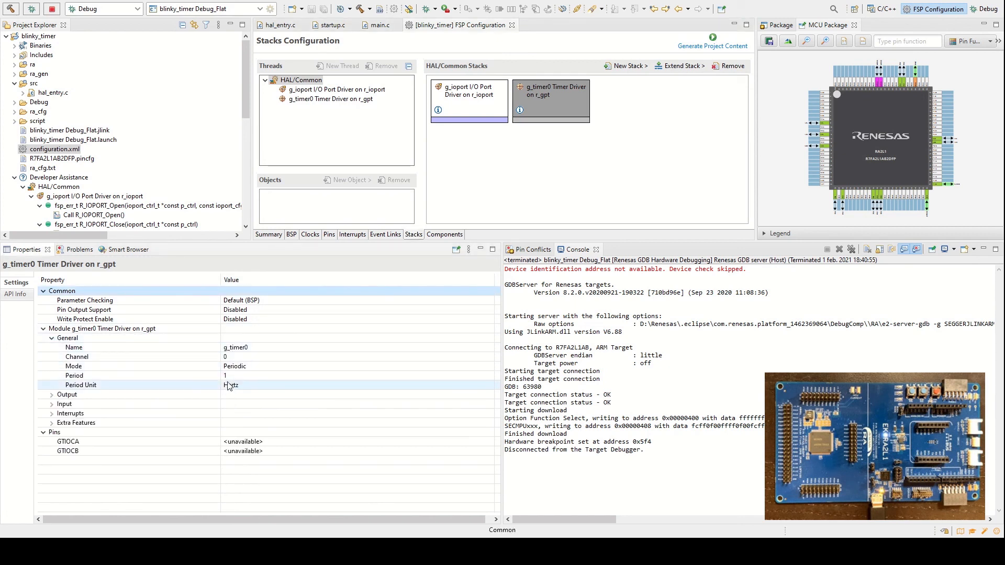
left_click(257, 376)
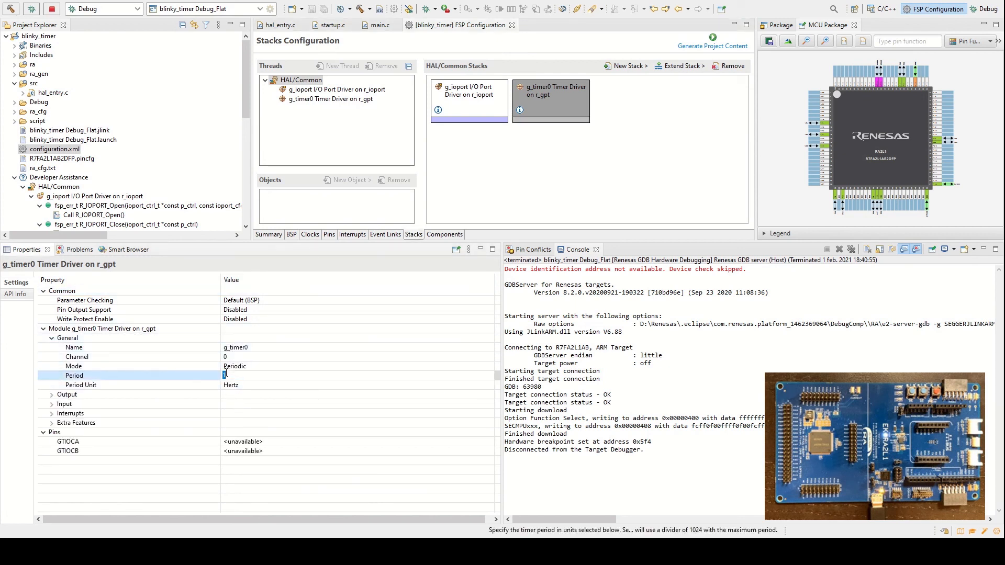
type("10")
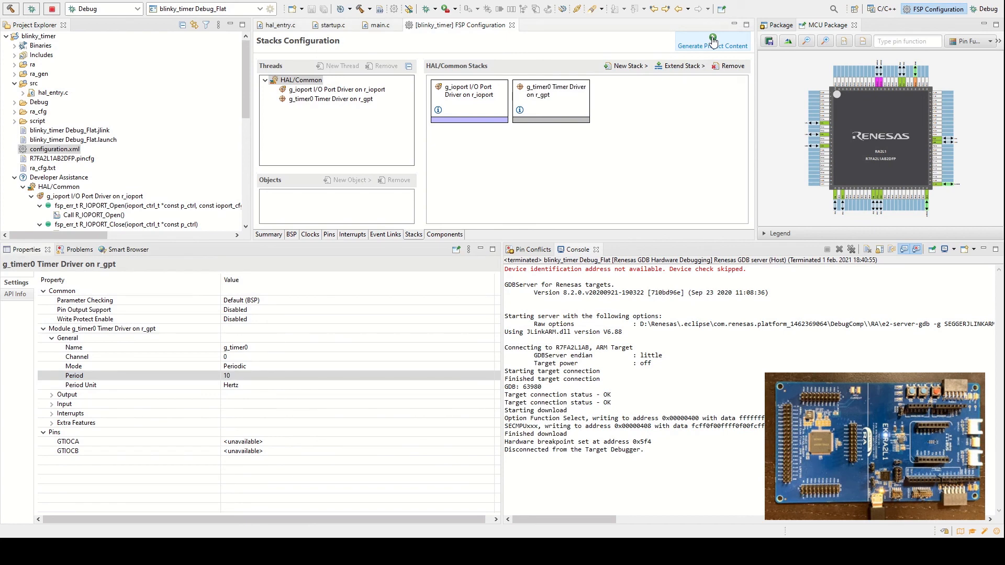
mouse_move(323, 37)
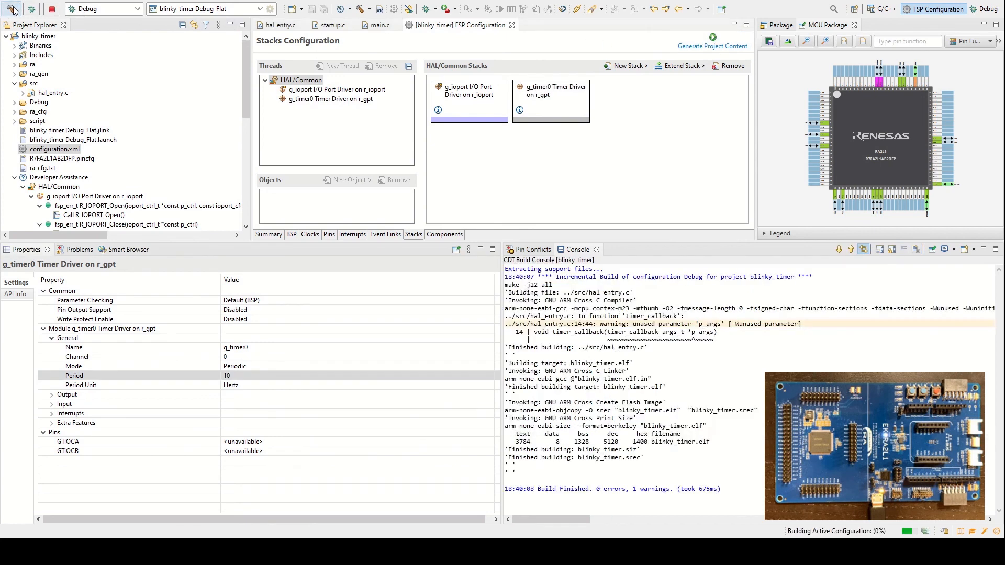
- Rebuild with the 10 Hz period, debug on the board and resume past Reset_Handler and main
left_click(31, 8)
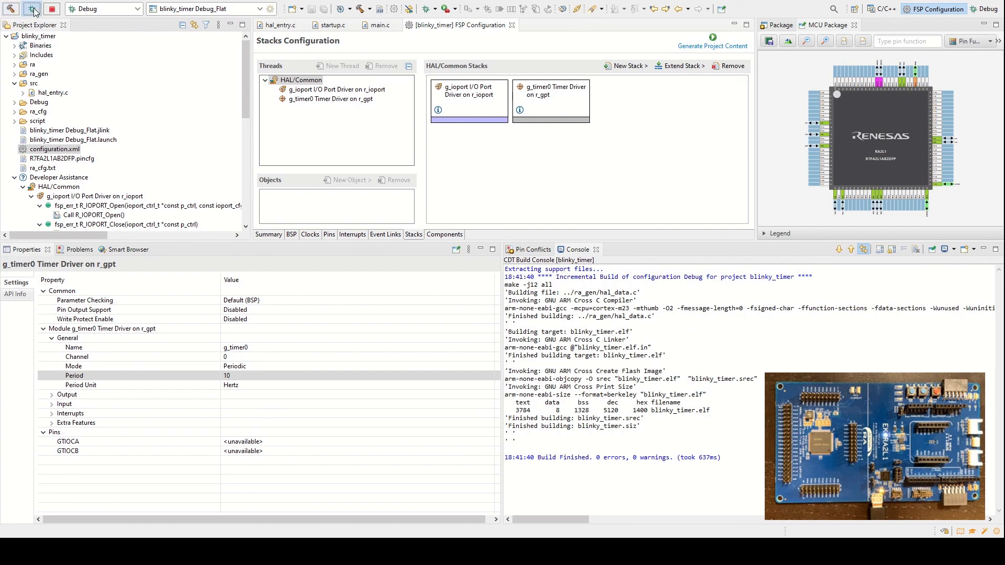
left_click(9, 8)
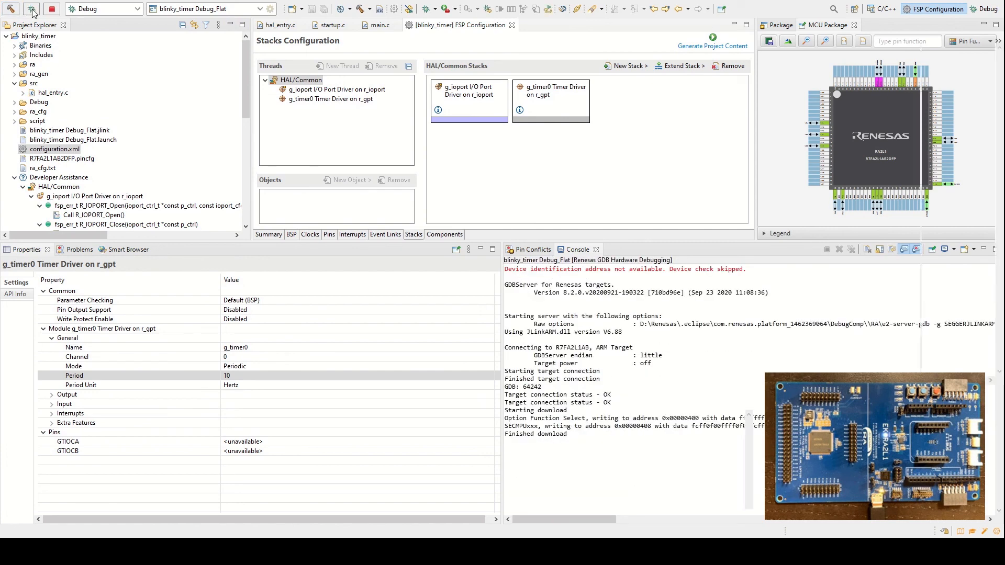
left_click(32, 8)
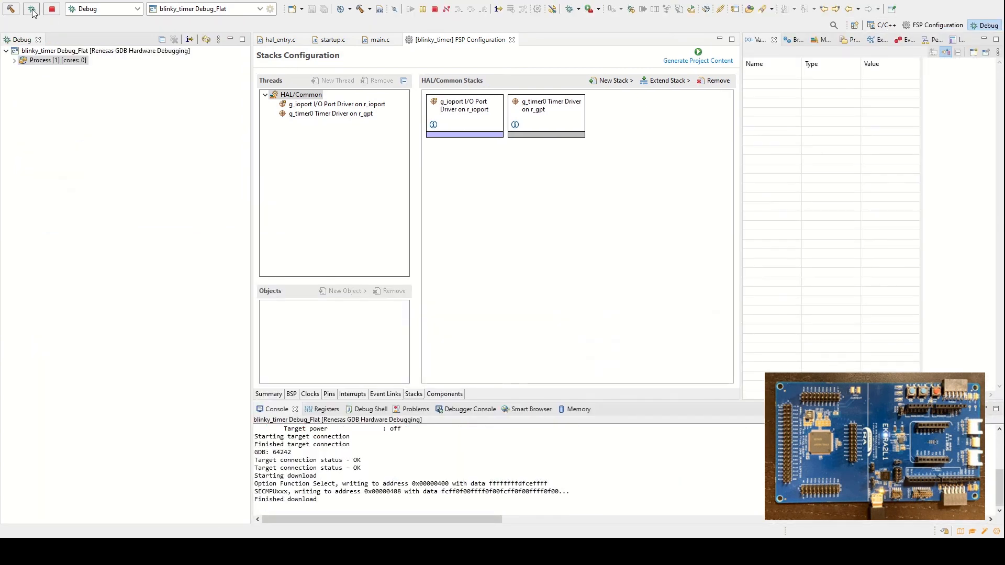
left_click(31, 8)
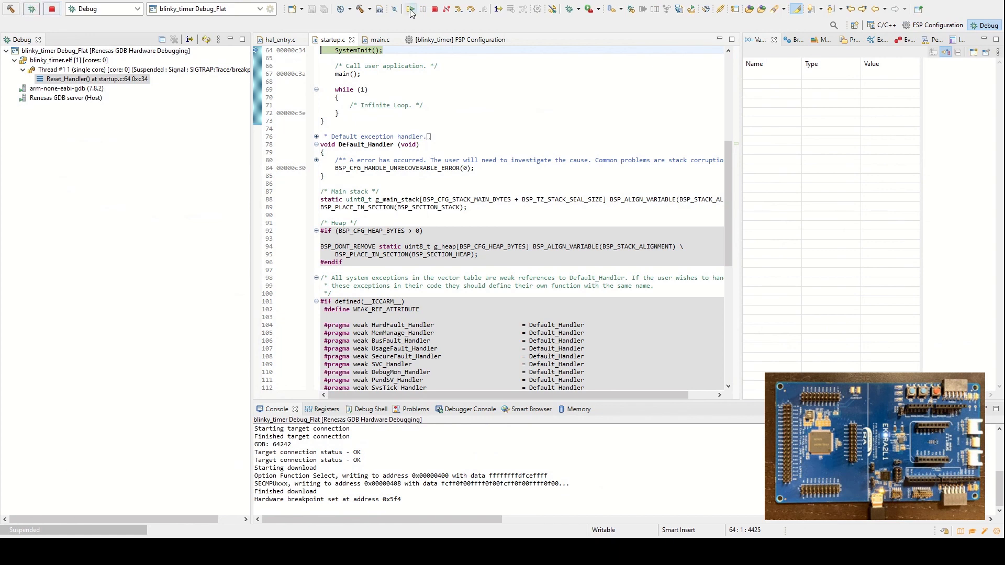
left_click(410, 8)
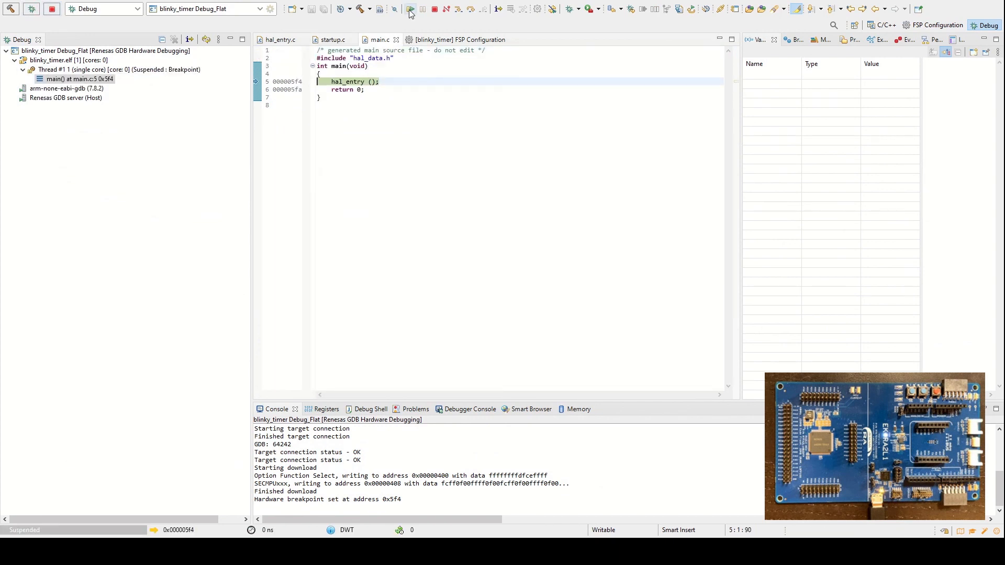
left_click(409, 8)
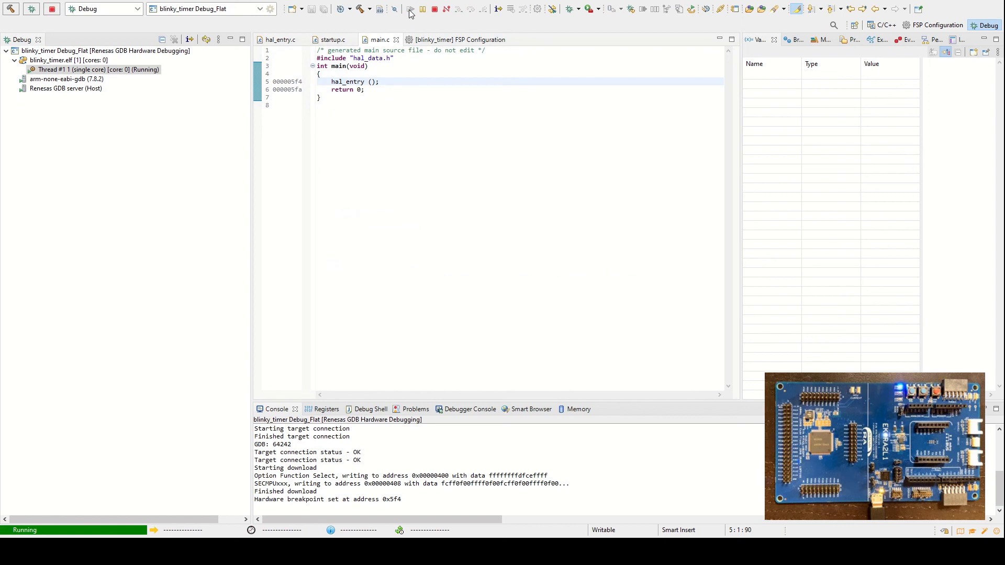